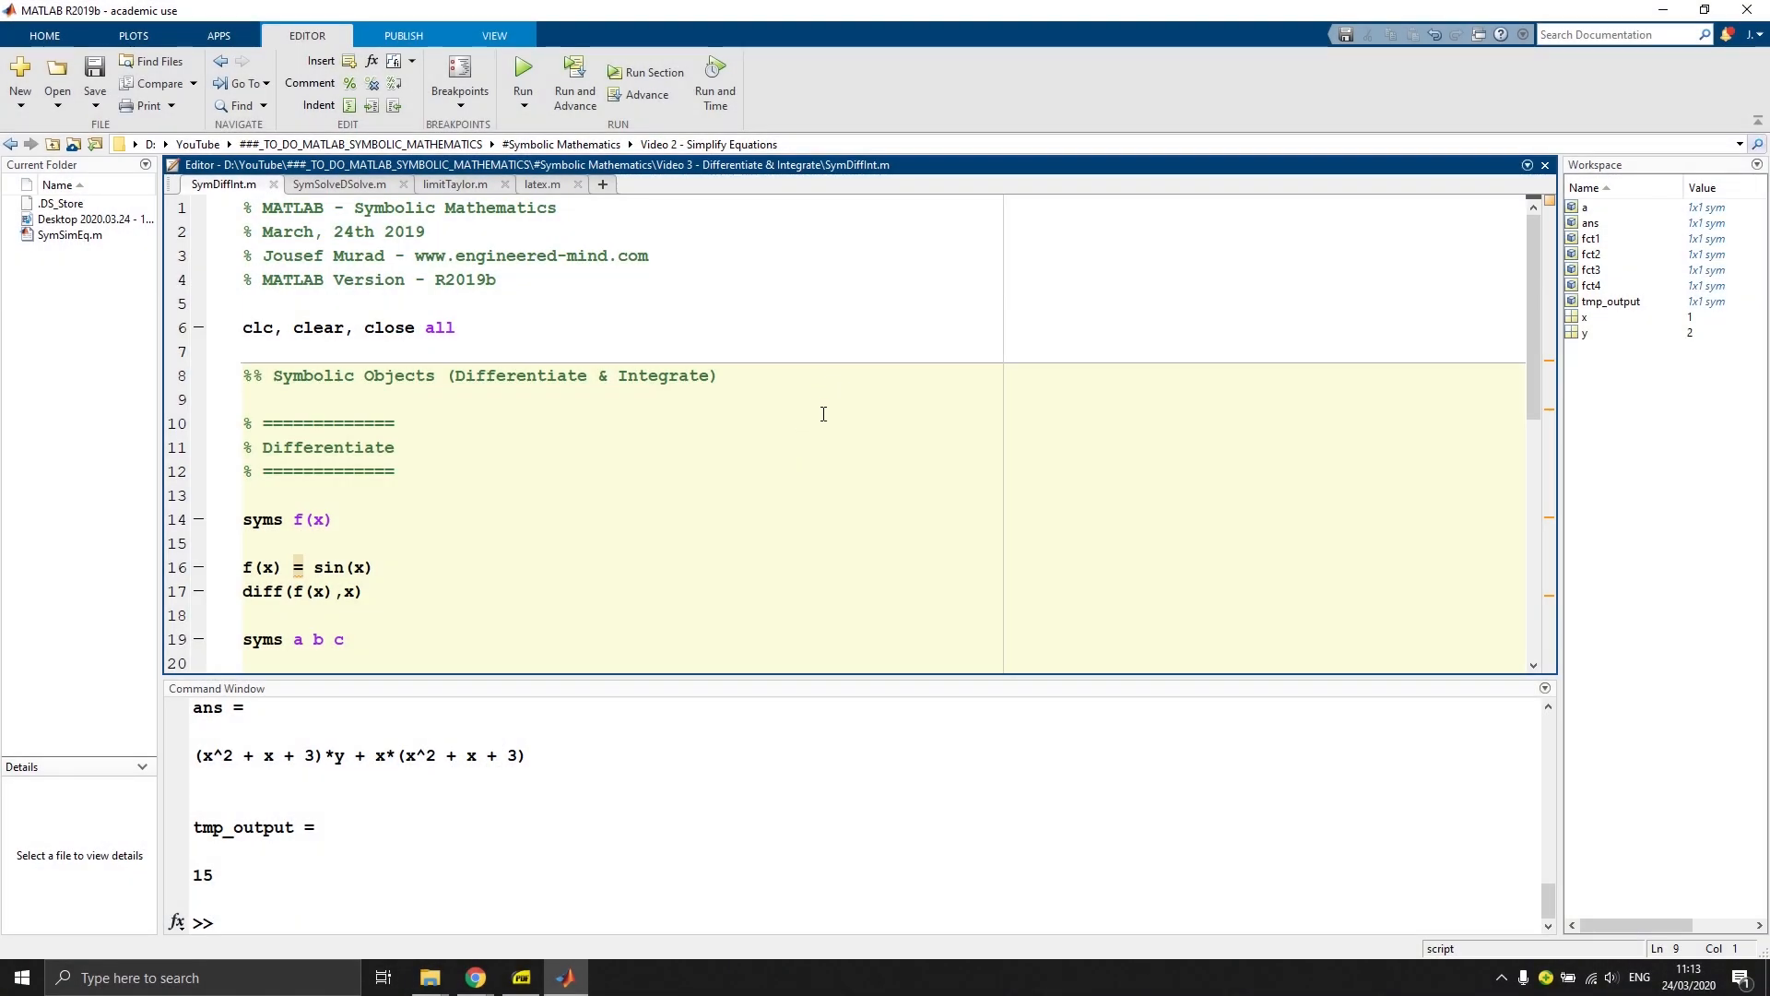
# Step: Run SymDiffInt.m, changing to its folder, so sin(x) and its derivative cos(x) print
pyautogui.click(241, 400)
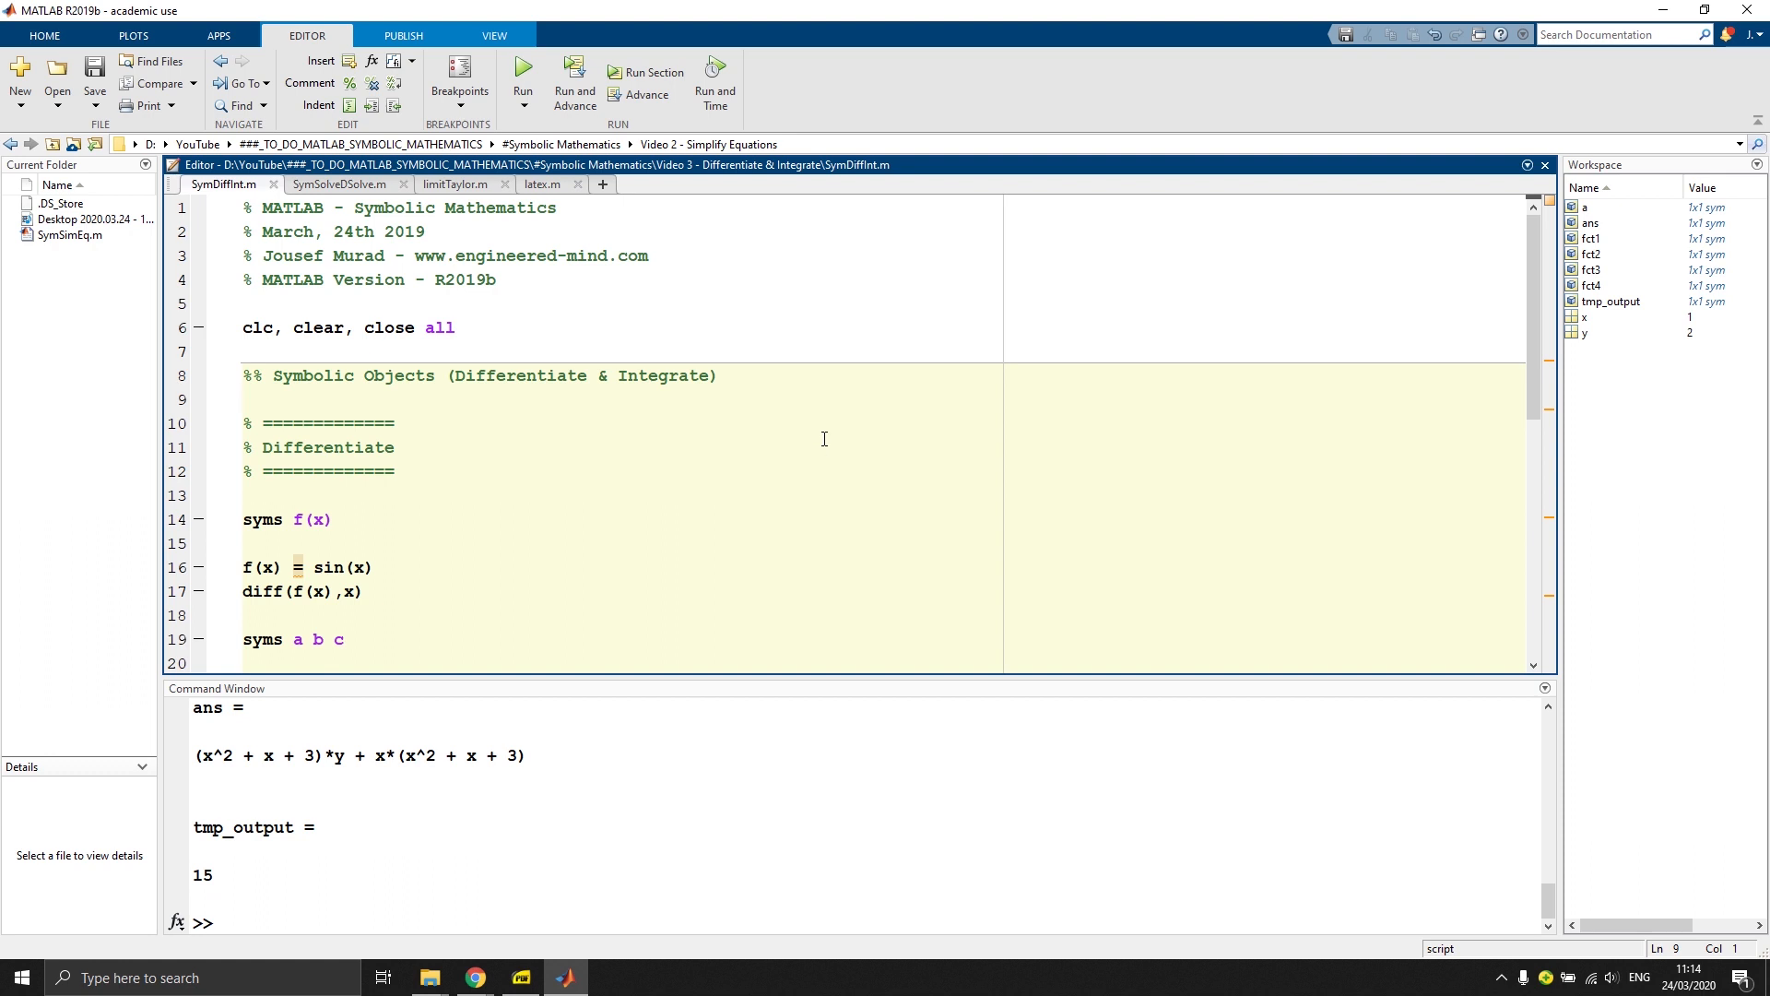
pyautogui.moveTo(845, 420)
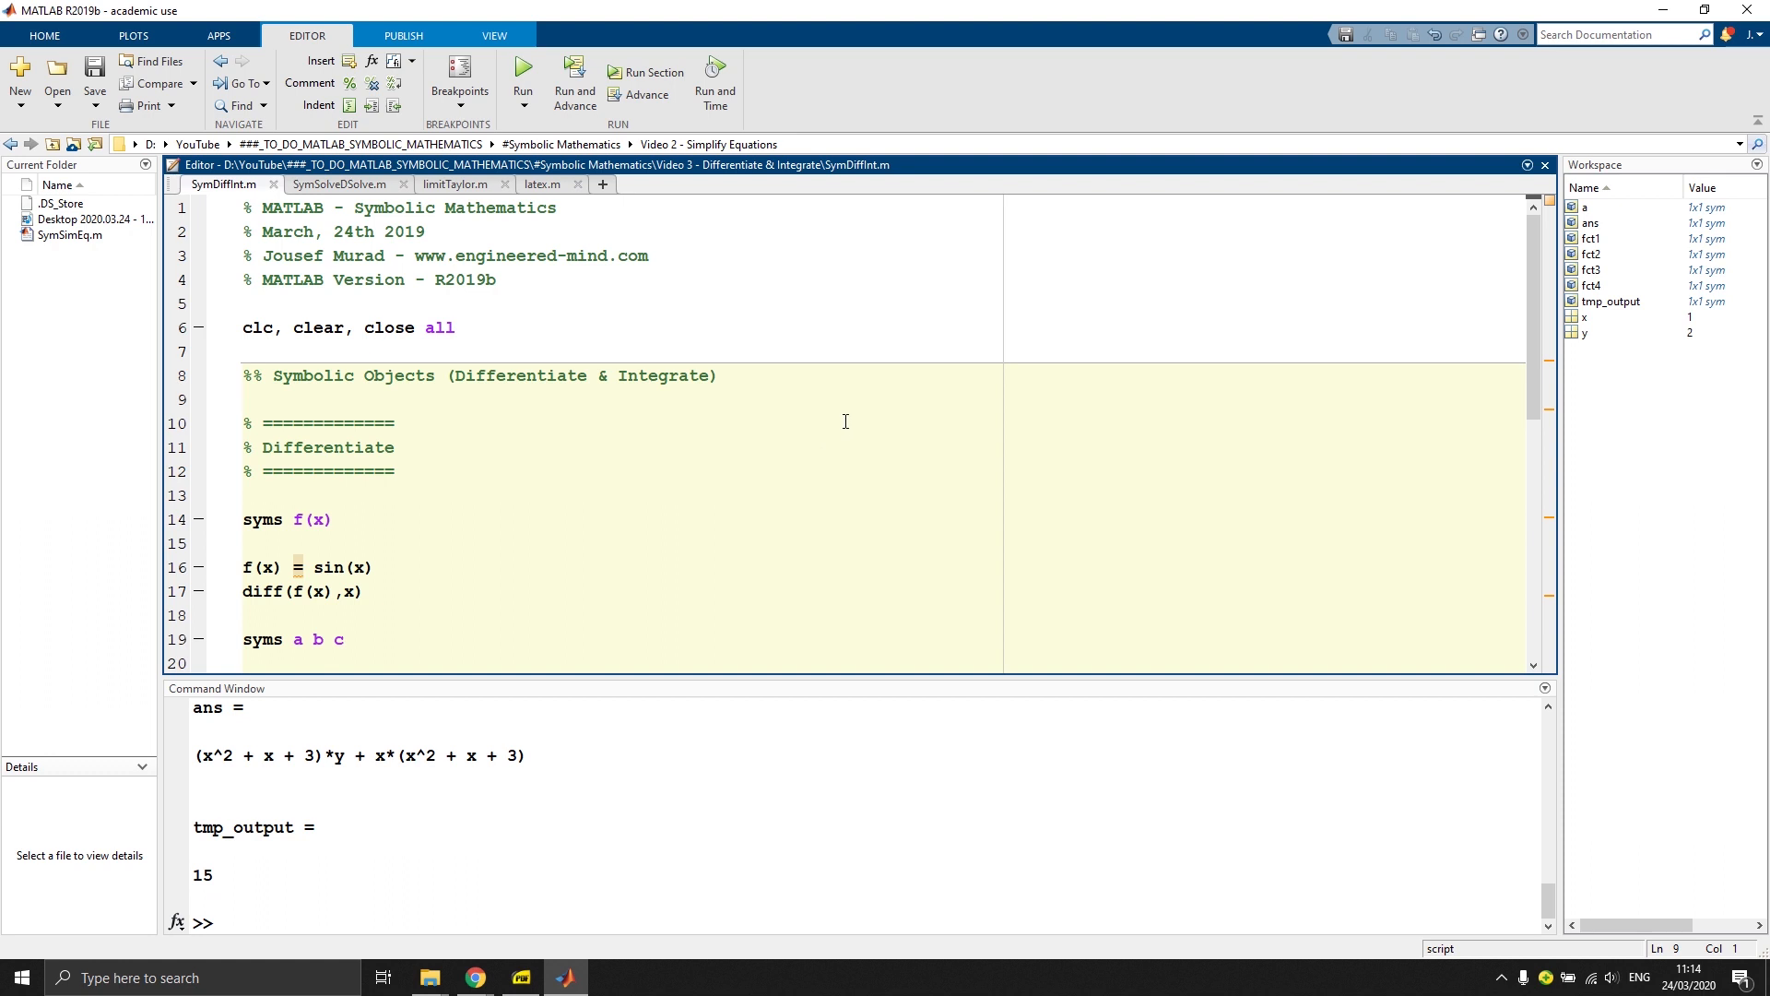
pyautogui.scroll(-3)
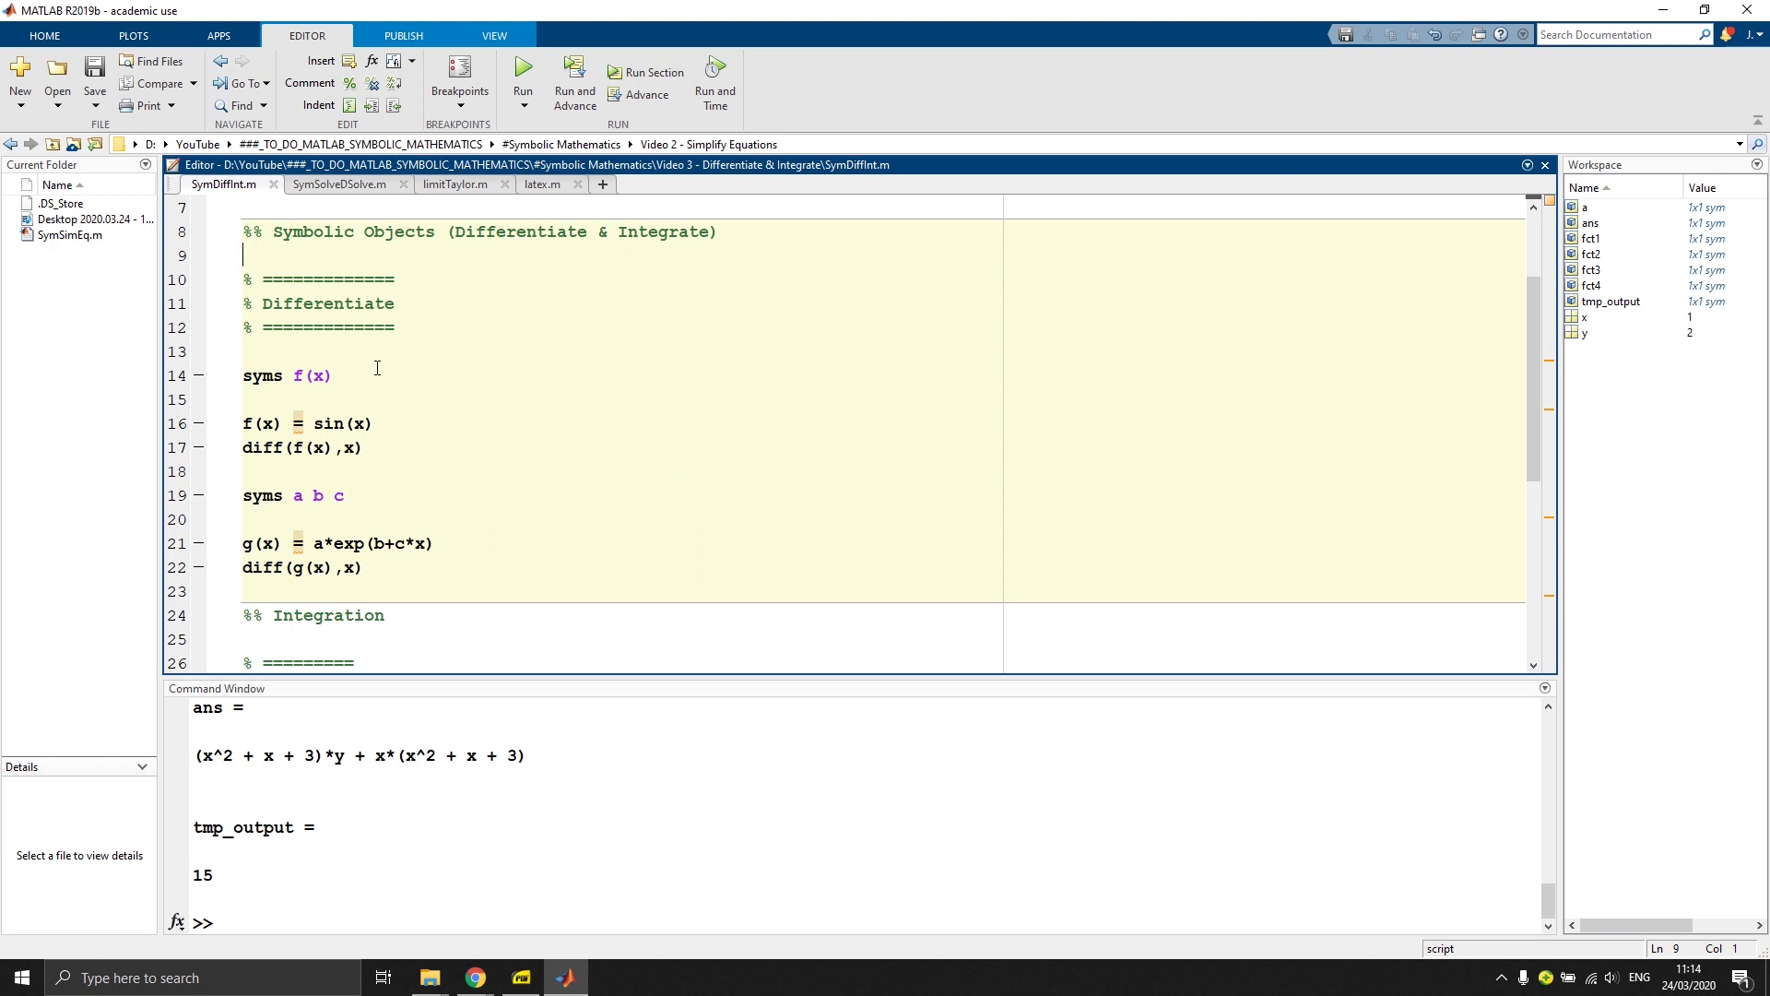
pyautogui.doubleClick(300, 374)
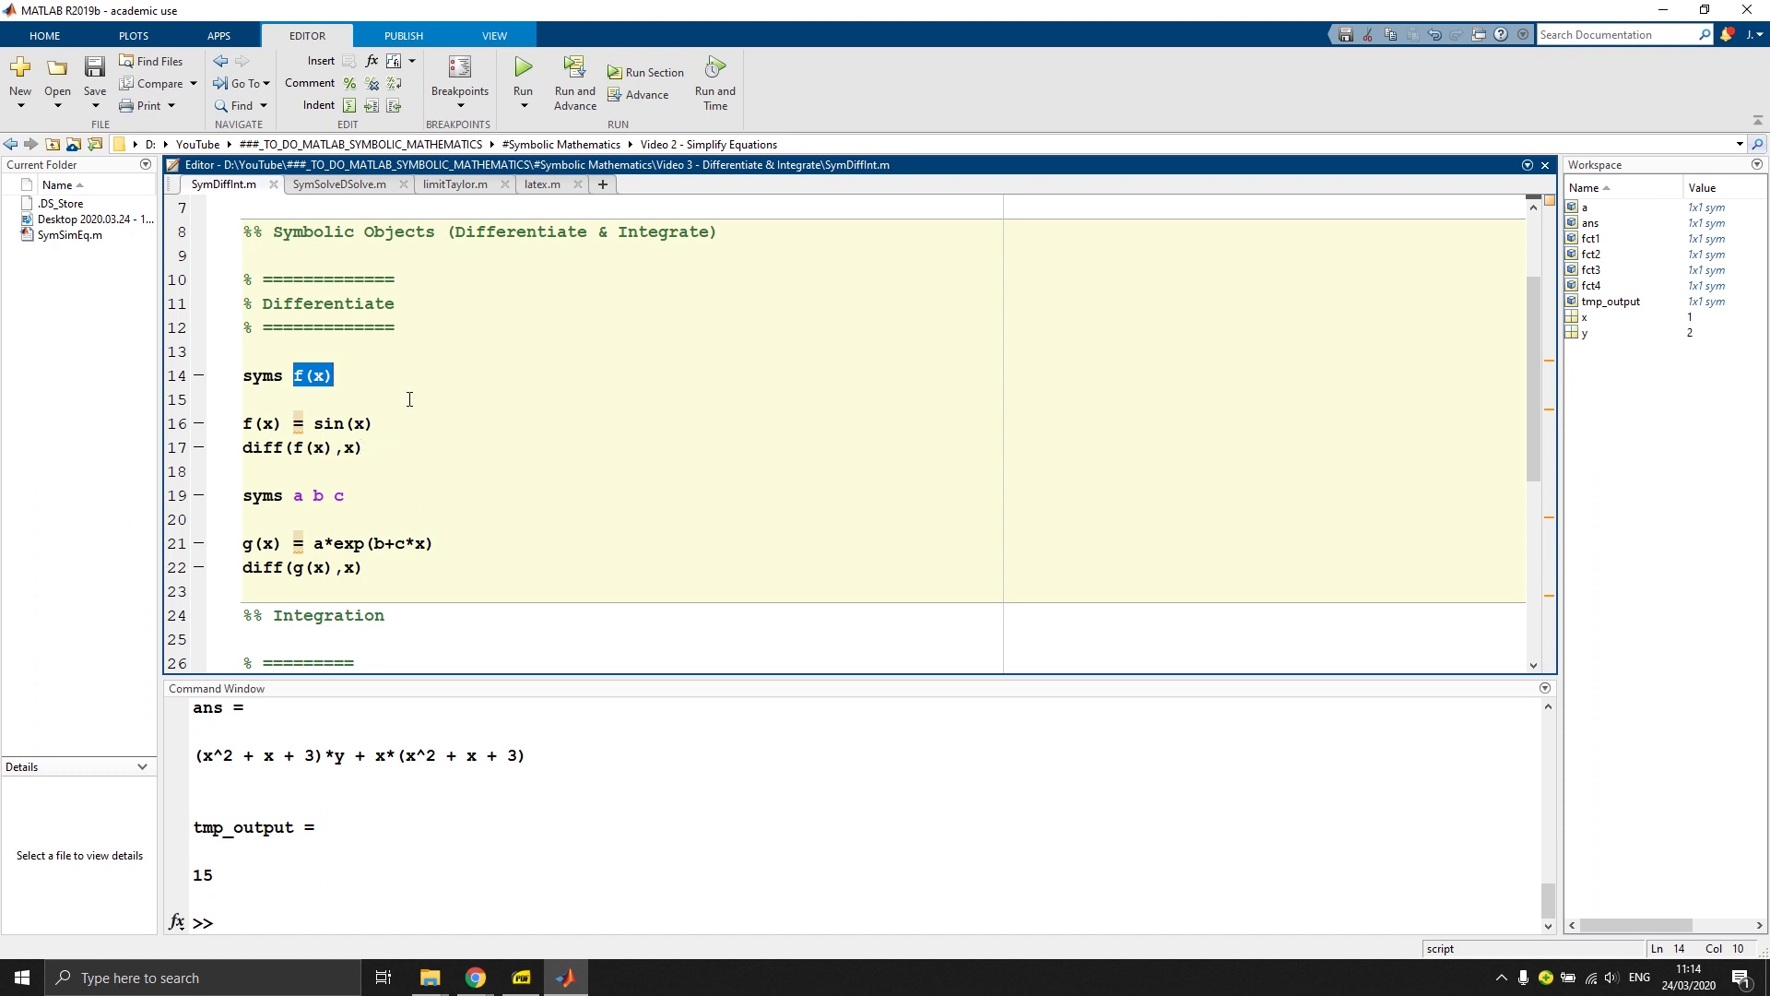
pyautogui.click(522, 71)
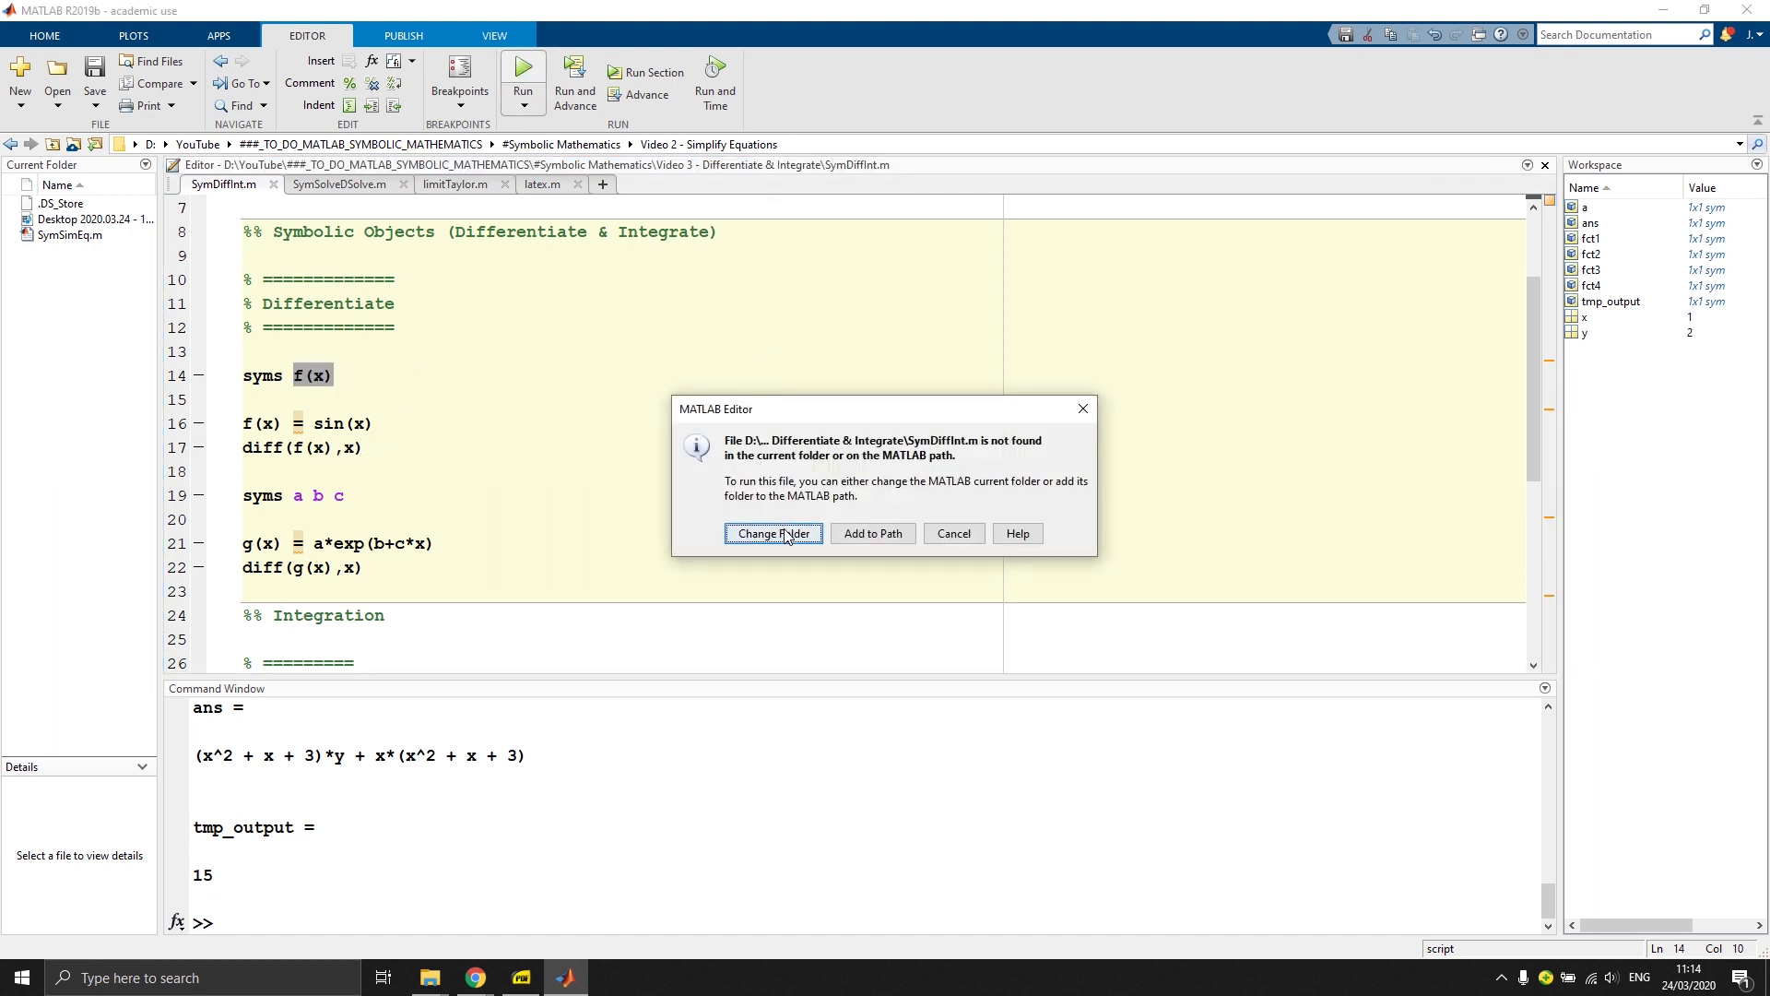
pyautogui.click(772, 533)
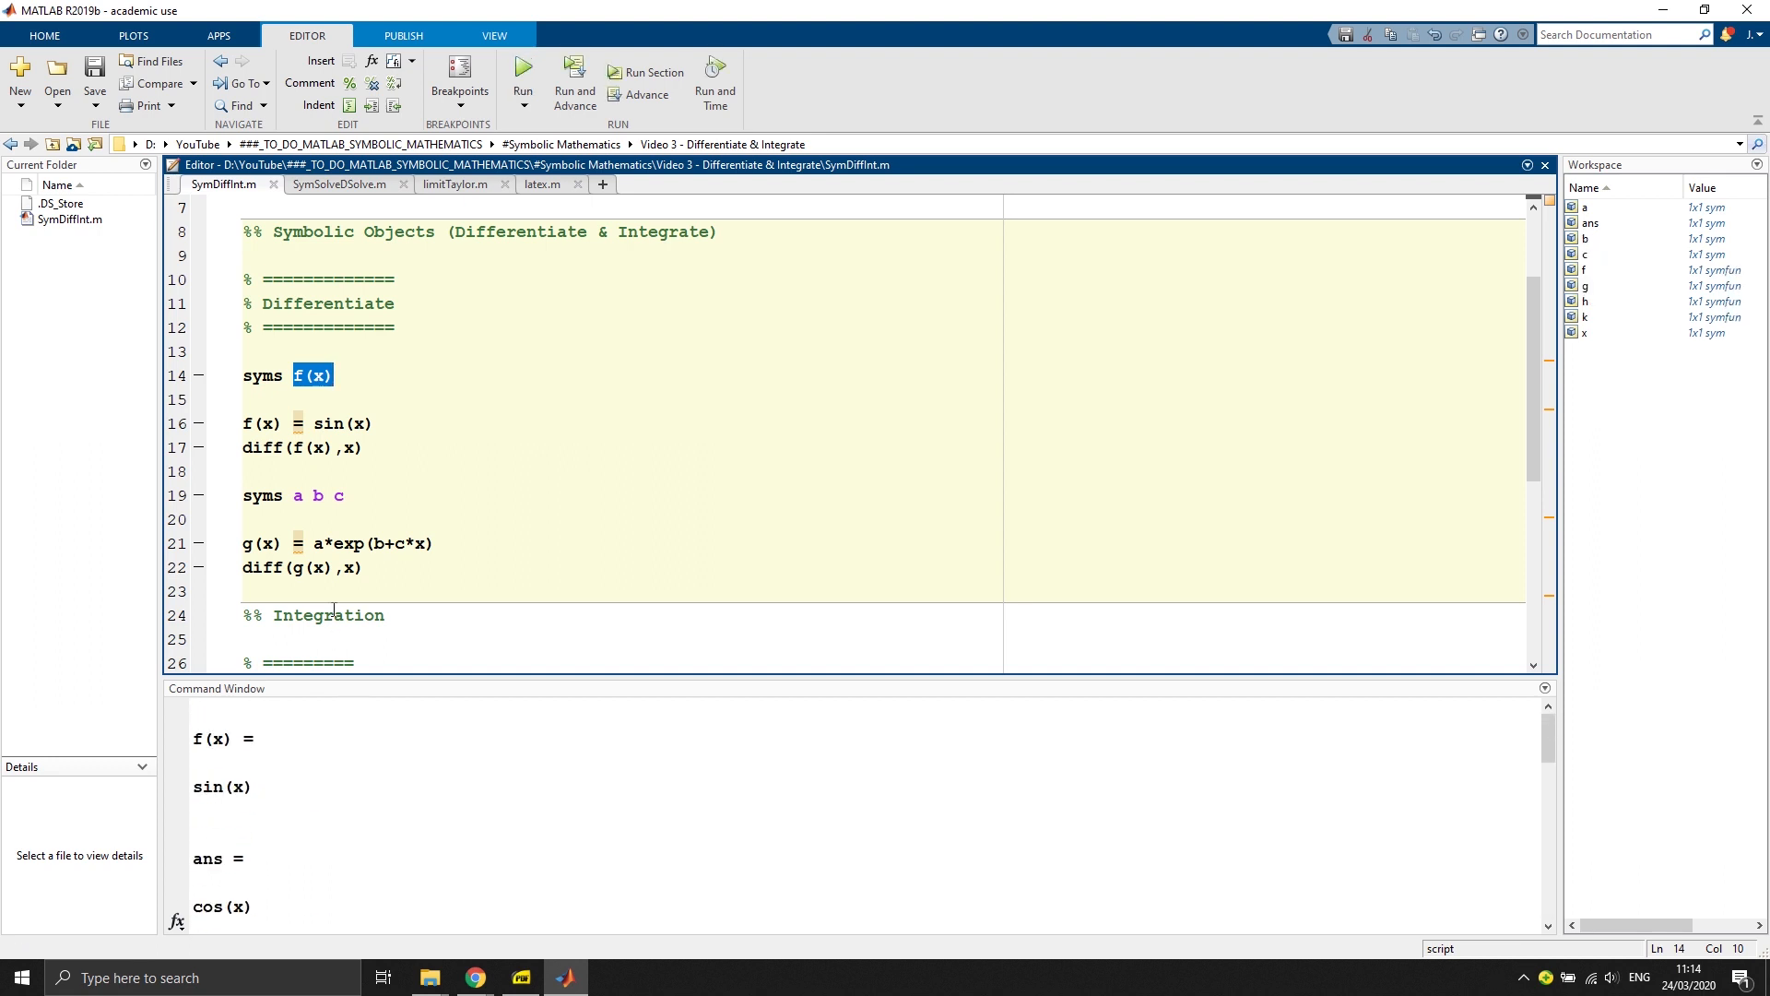
pyautogui.moveTo(192, 737); pyautogui.dragTo(254, 787)
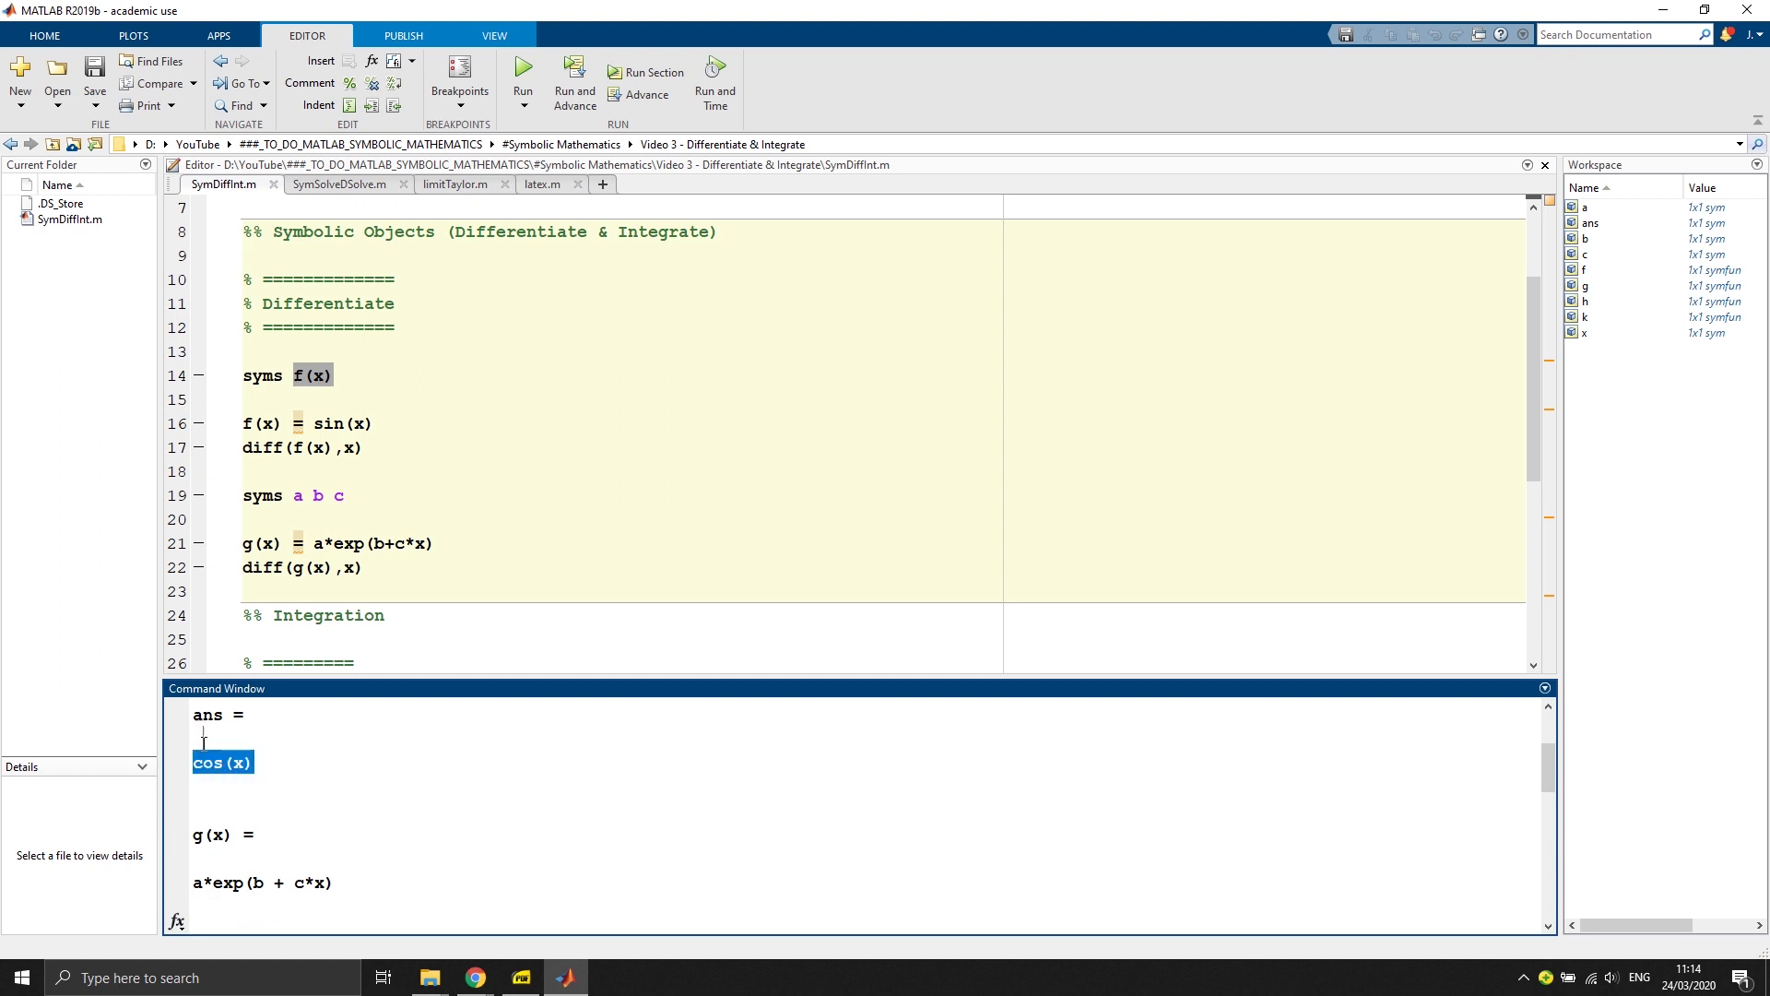
pyautogui.click(260, 769)
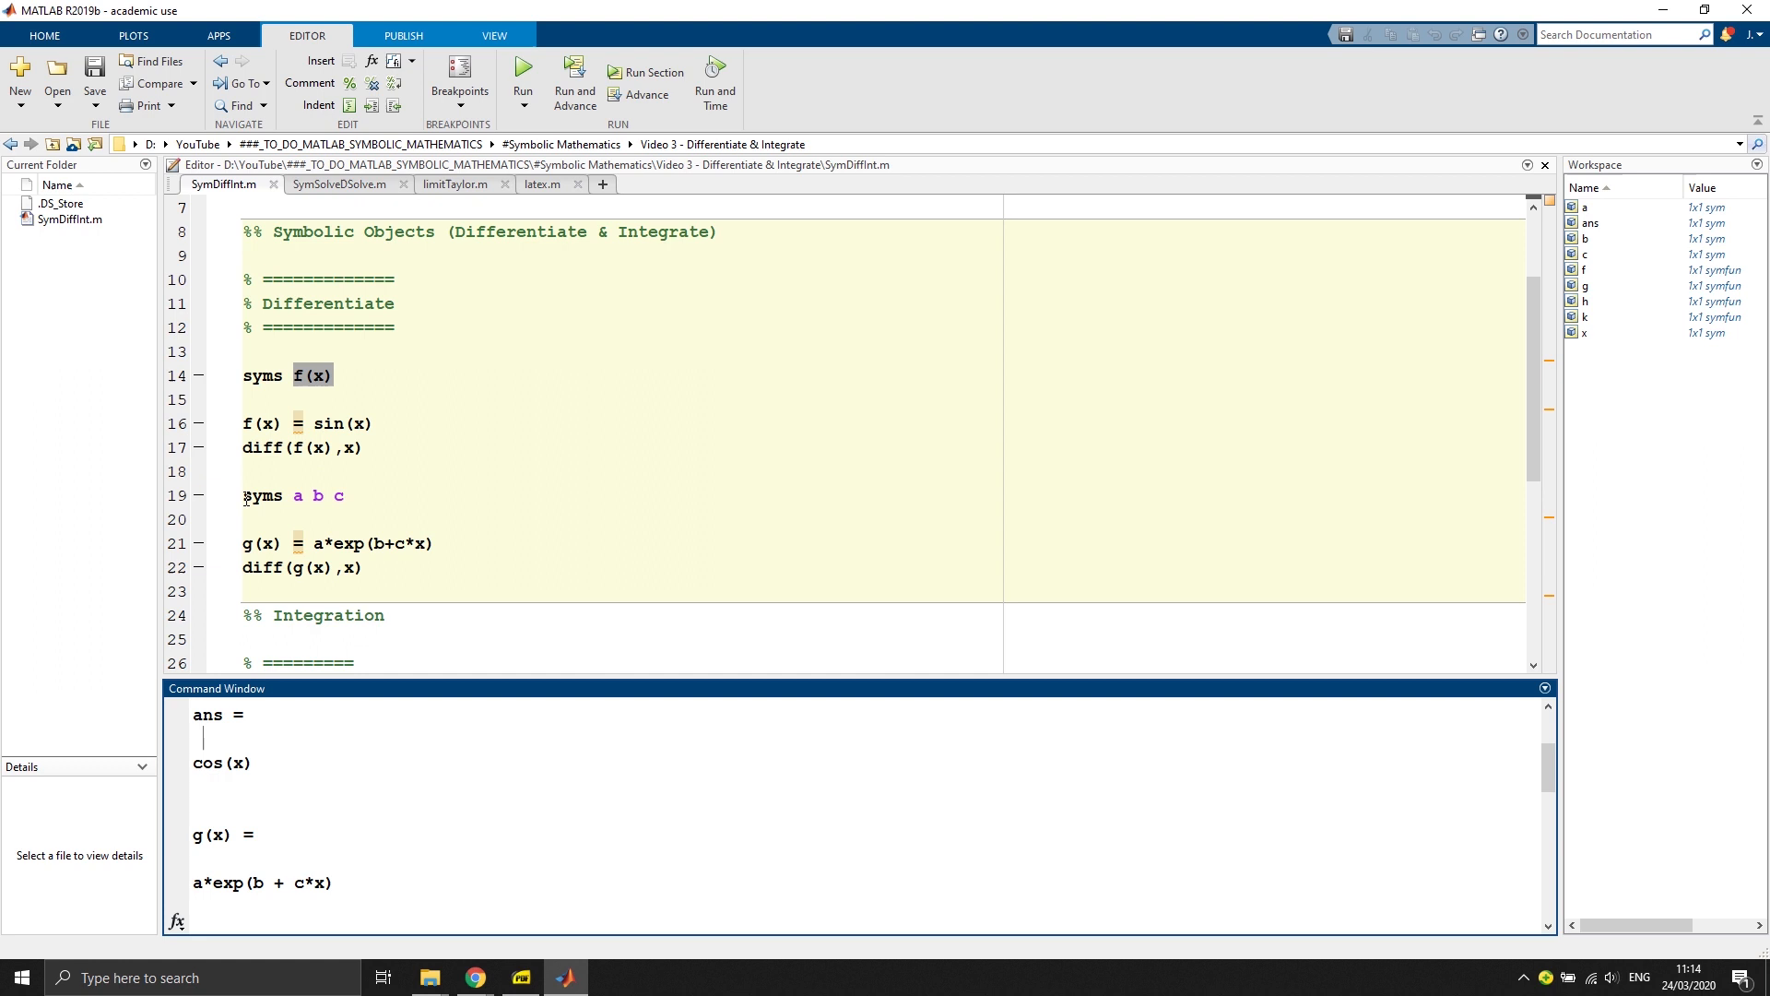
pyautogui.moveTo(304, 494)
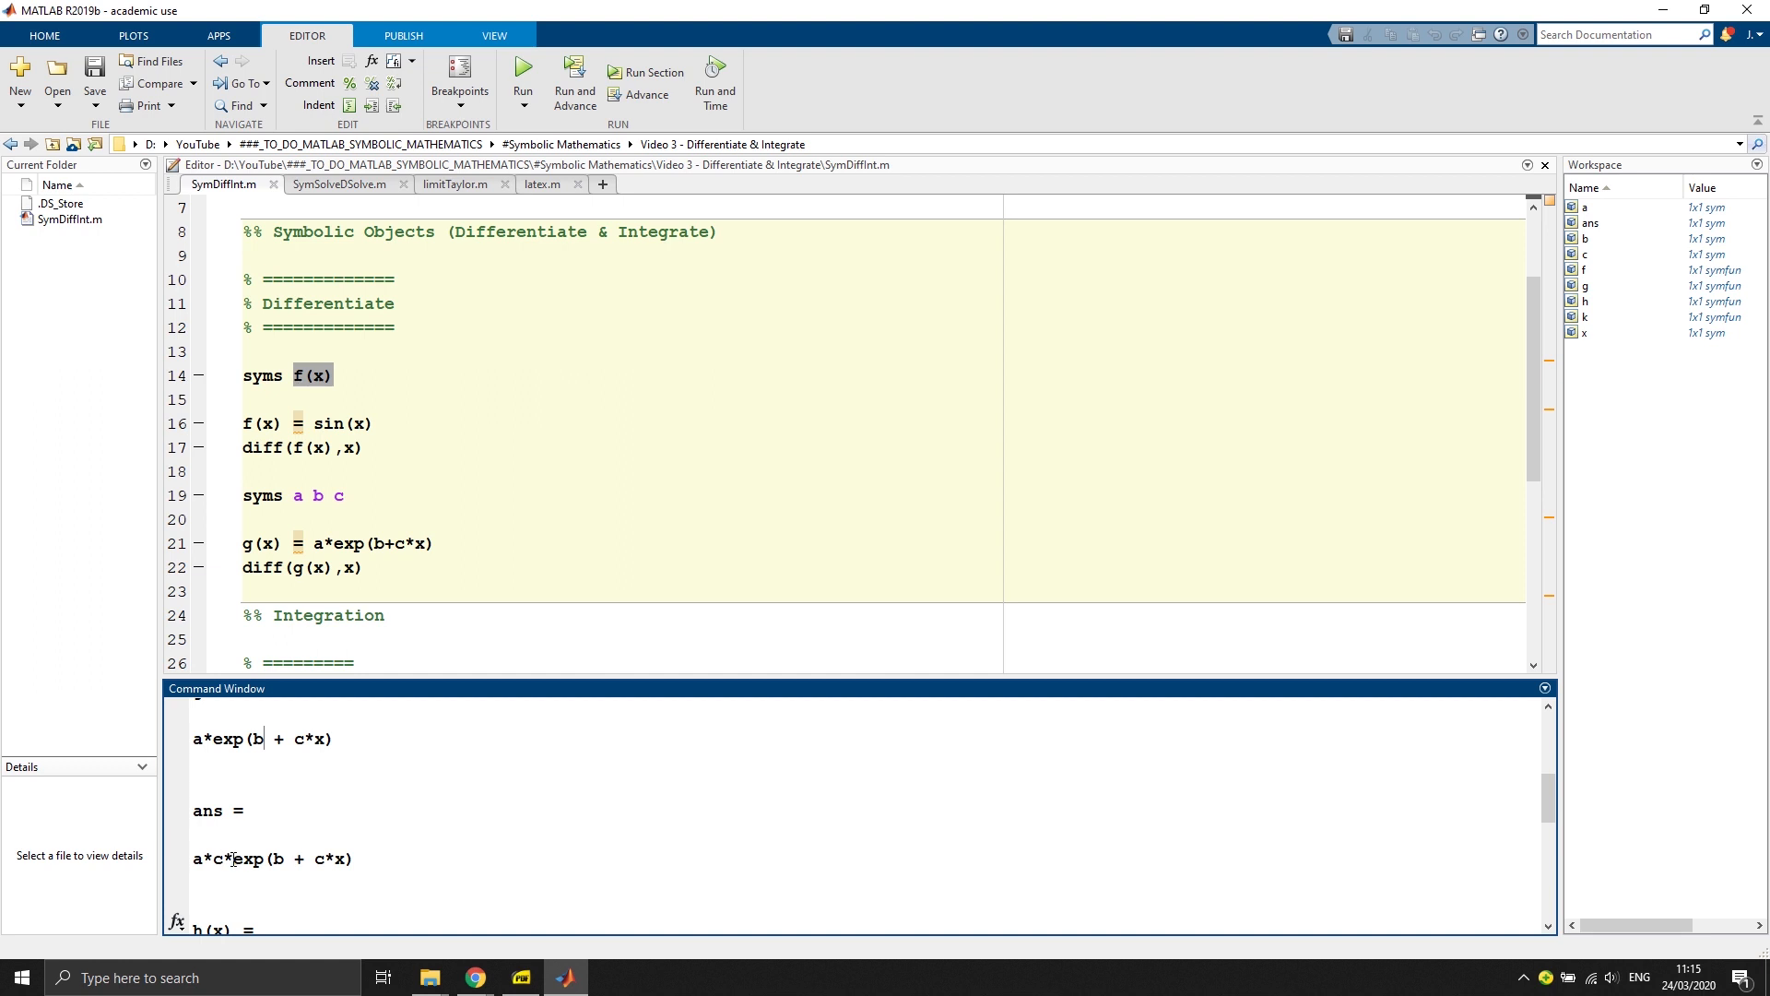
pyautogui.doubleClick(276, 859)
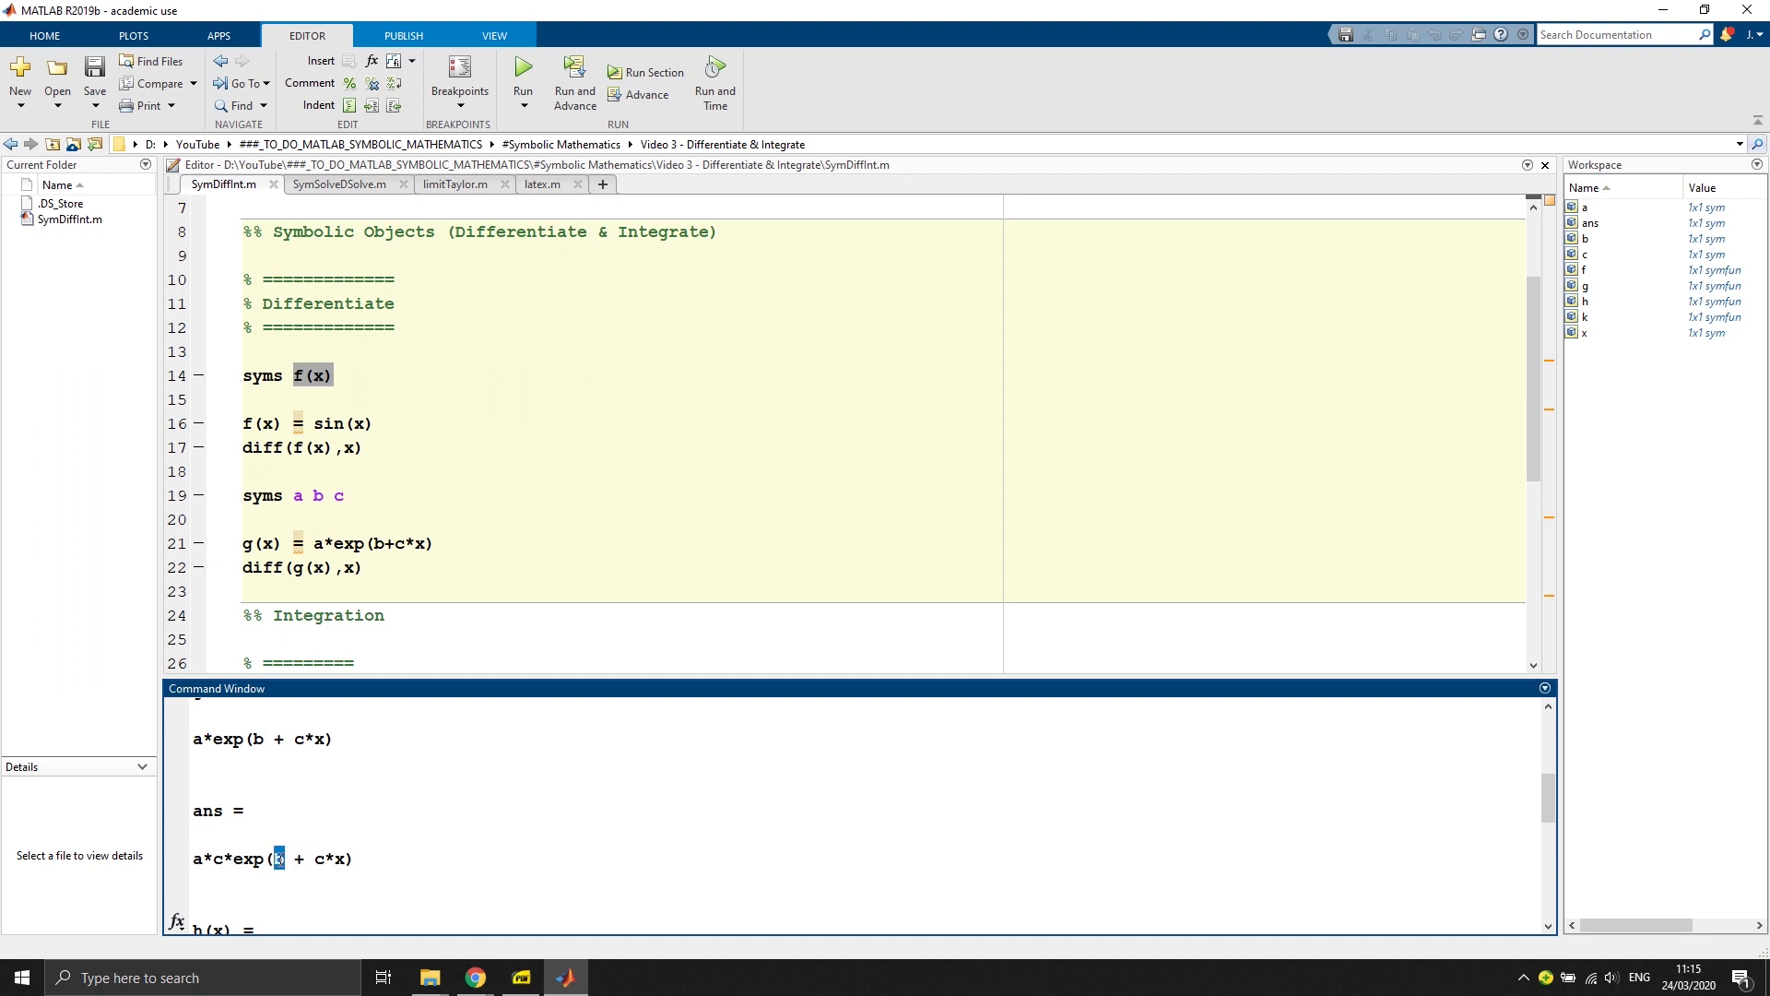
pyautogui.moveTo(276, 864)
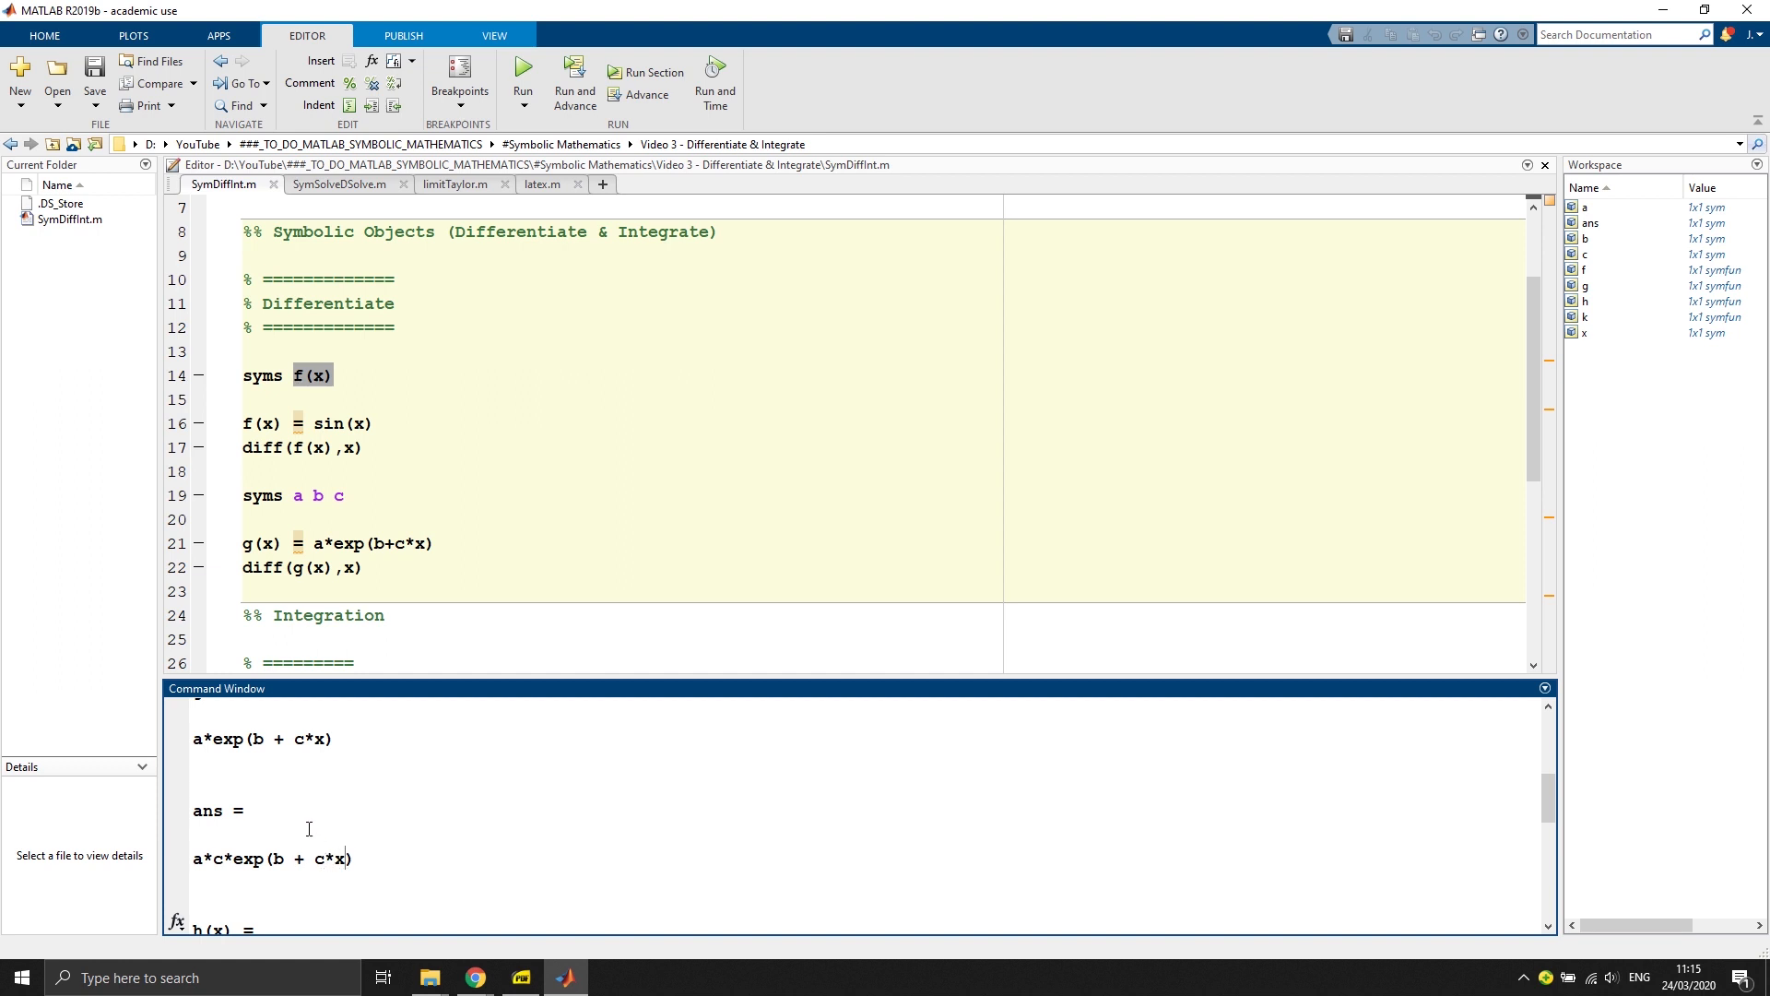
pyautogui.moveTo(210, 861)
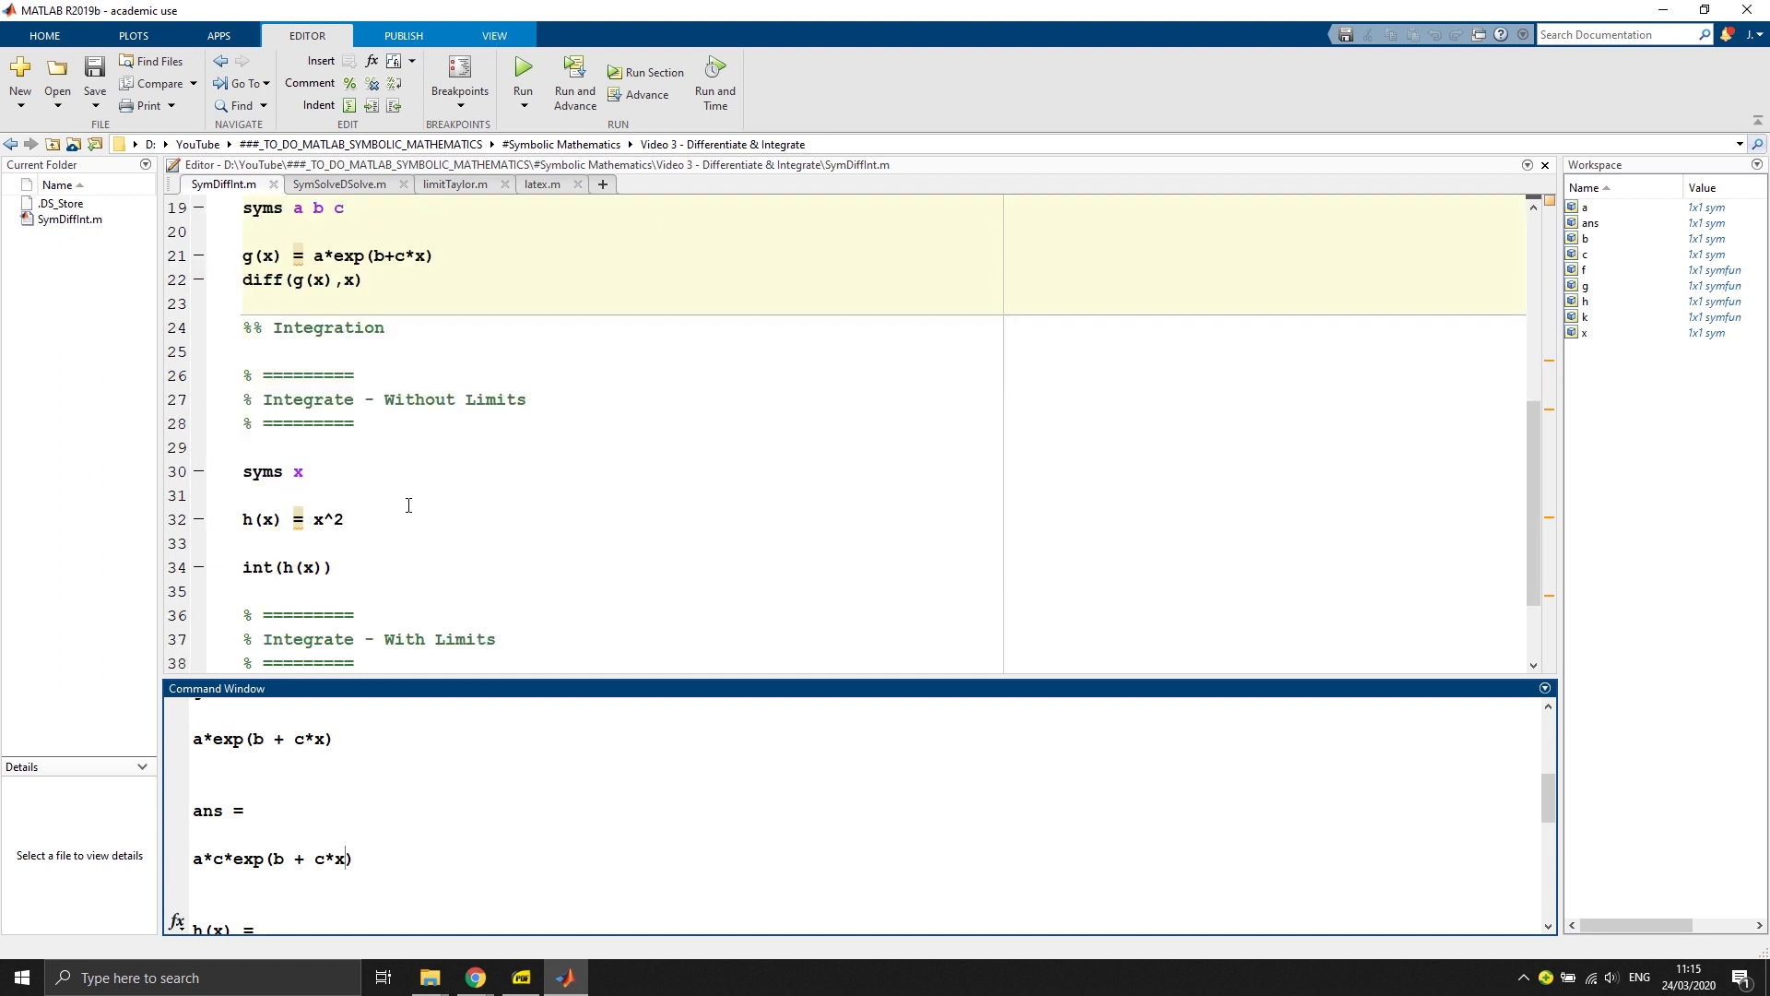
pyautogui.moveTo(396, 511)
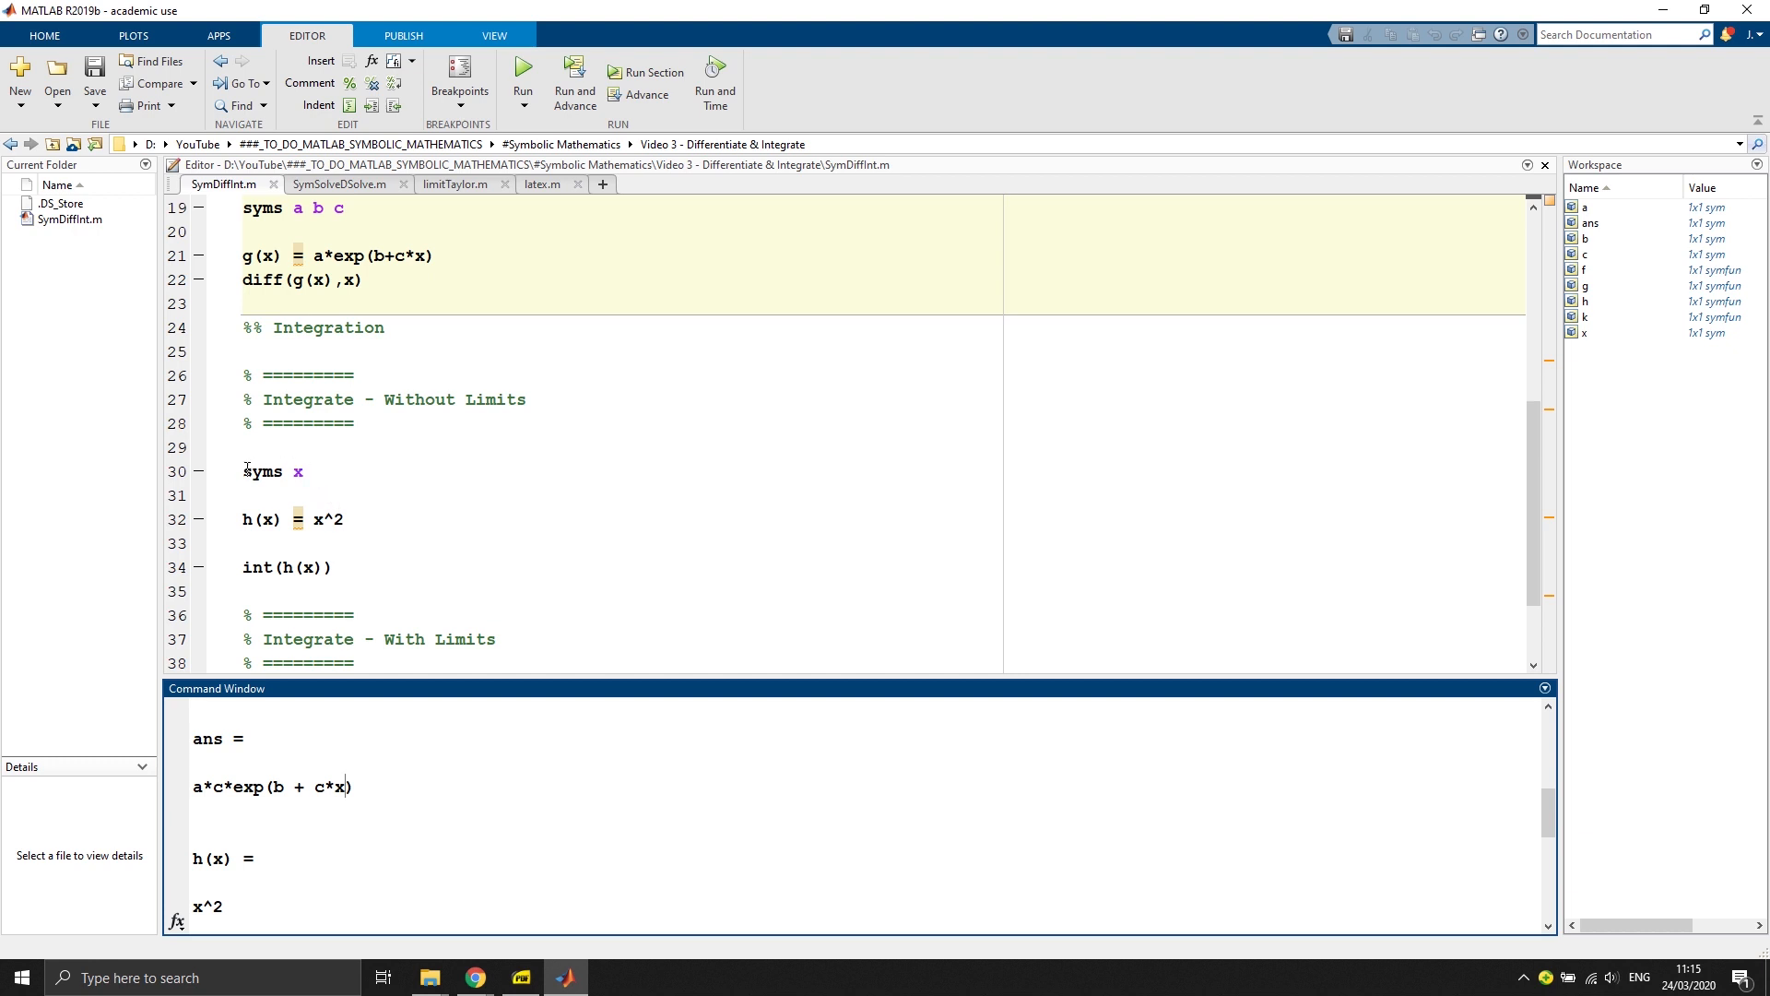
pyautogui.moveTo(288, 464)
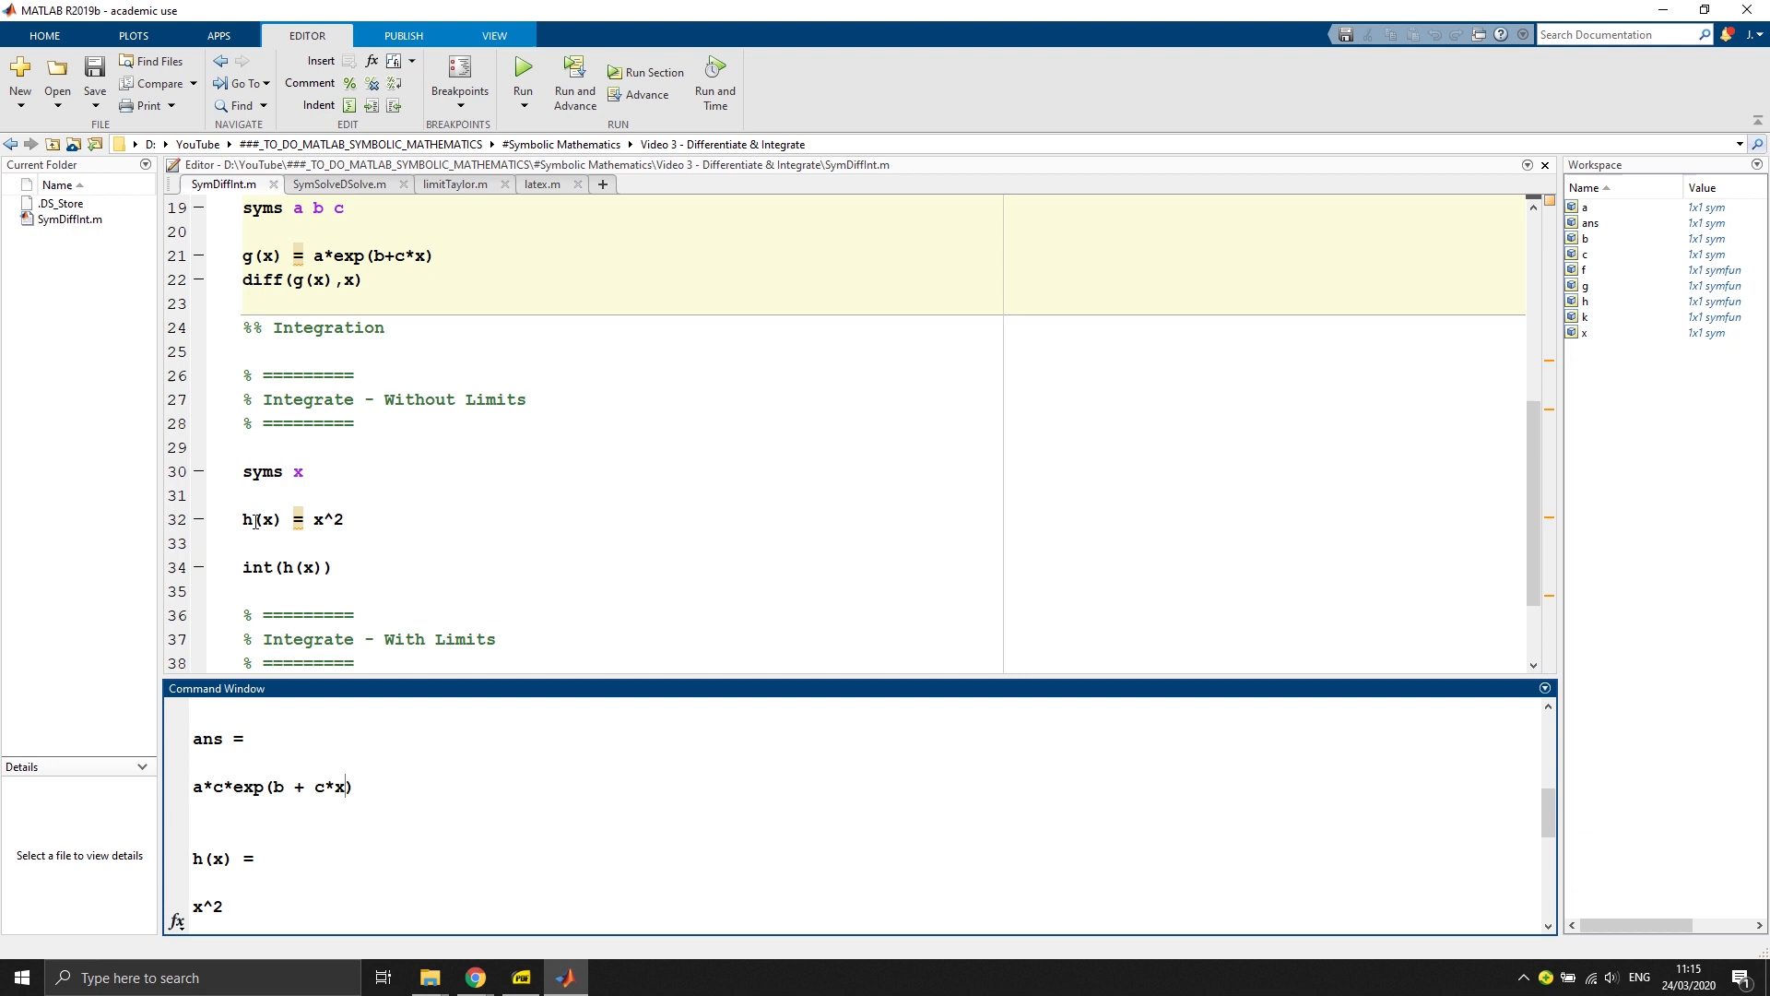
pyautogui.scroll(-3)
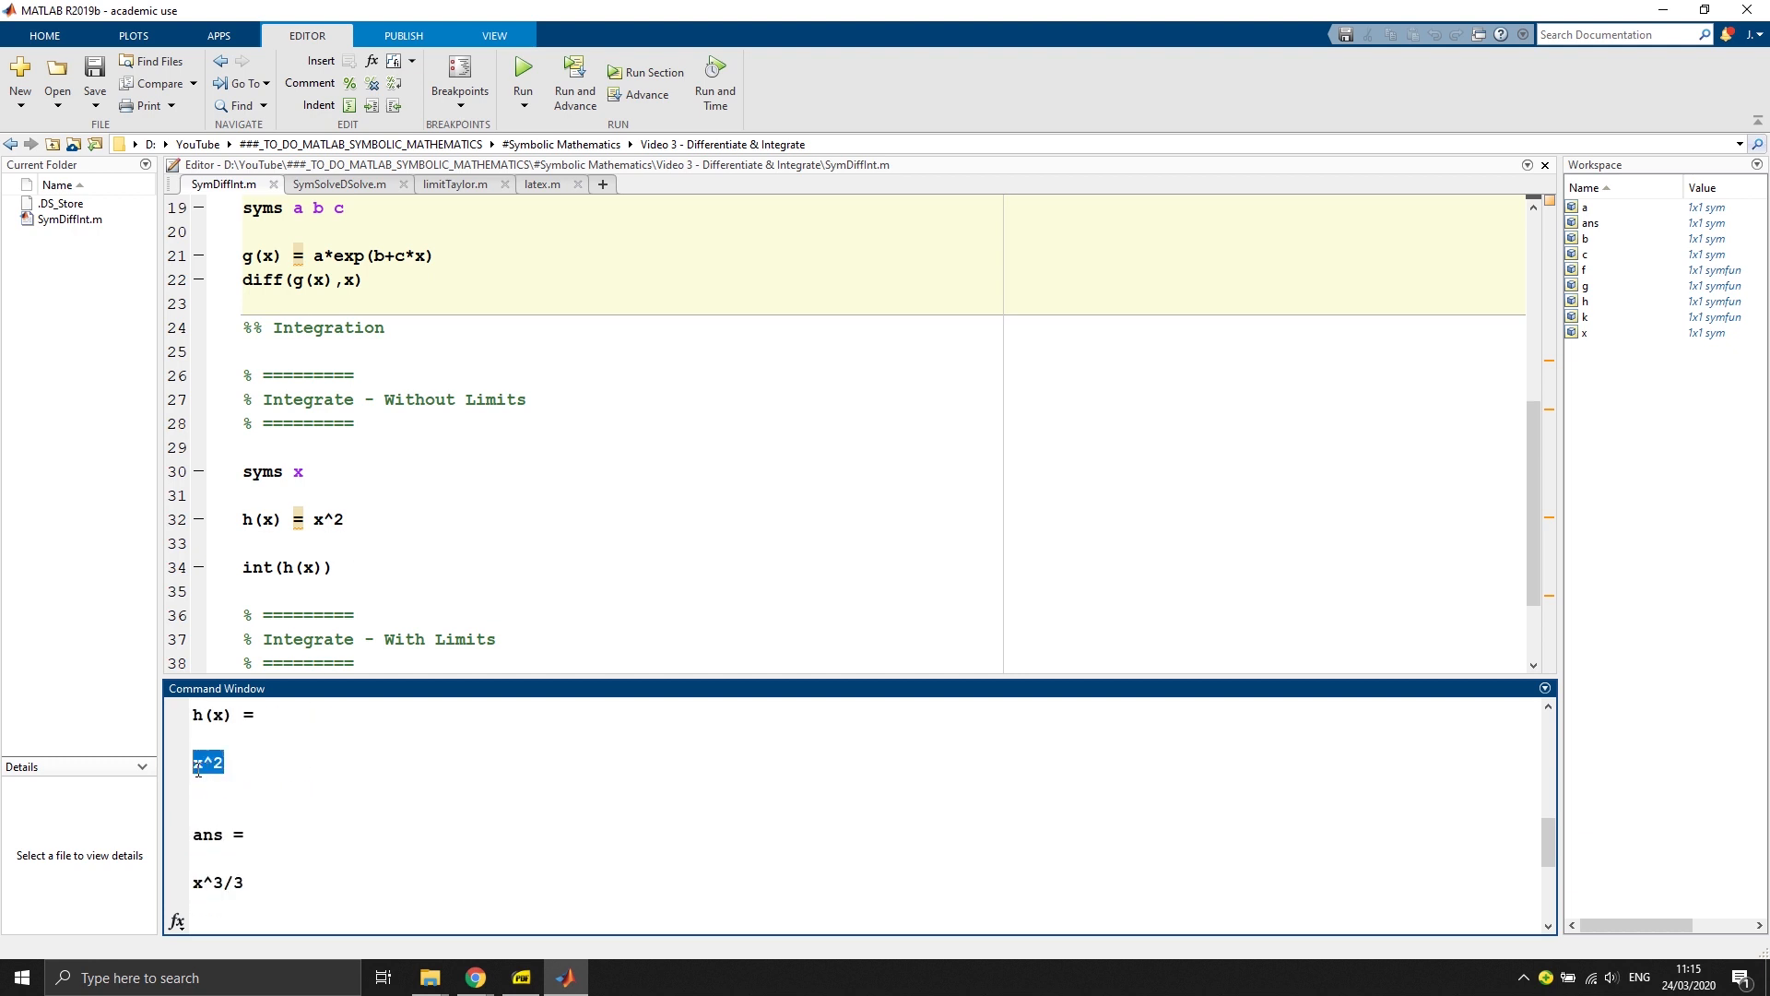
pyautogui.click(262, 568)
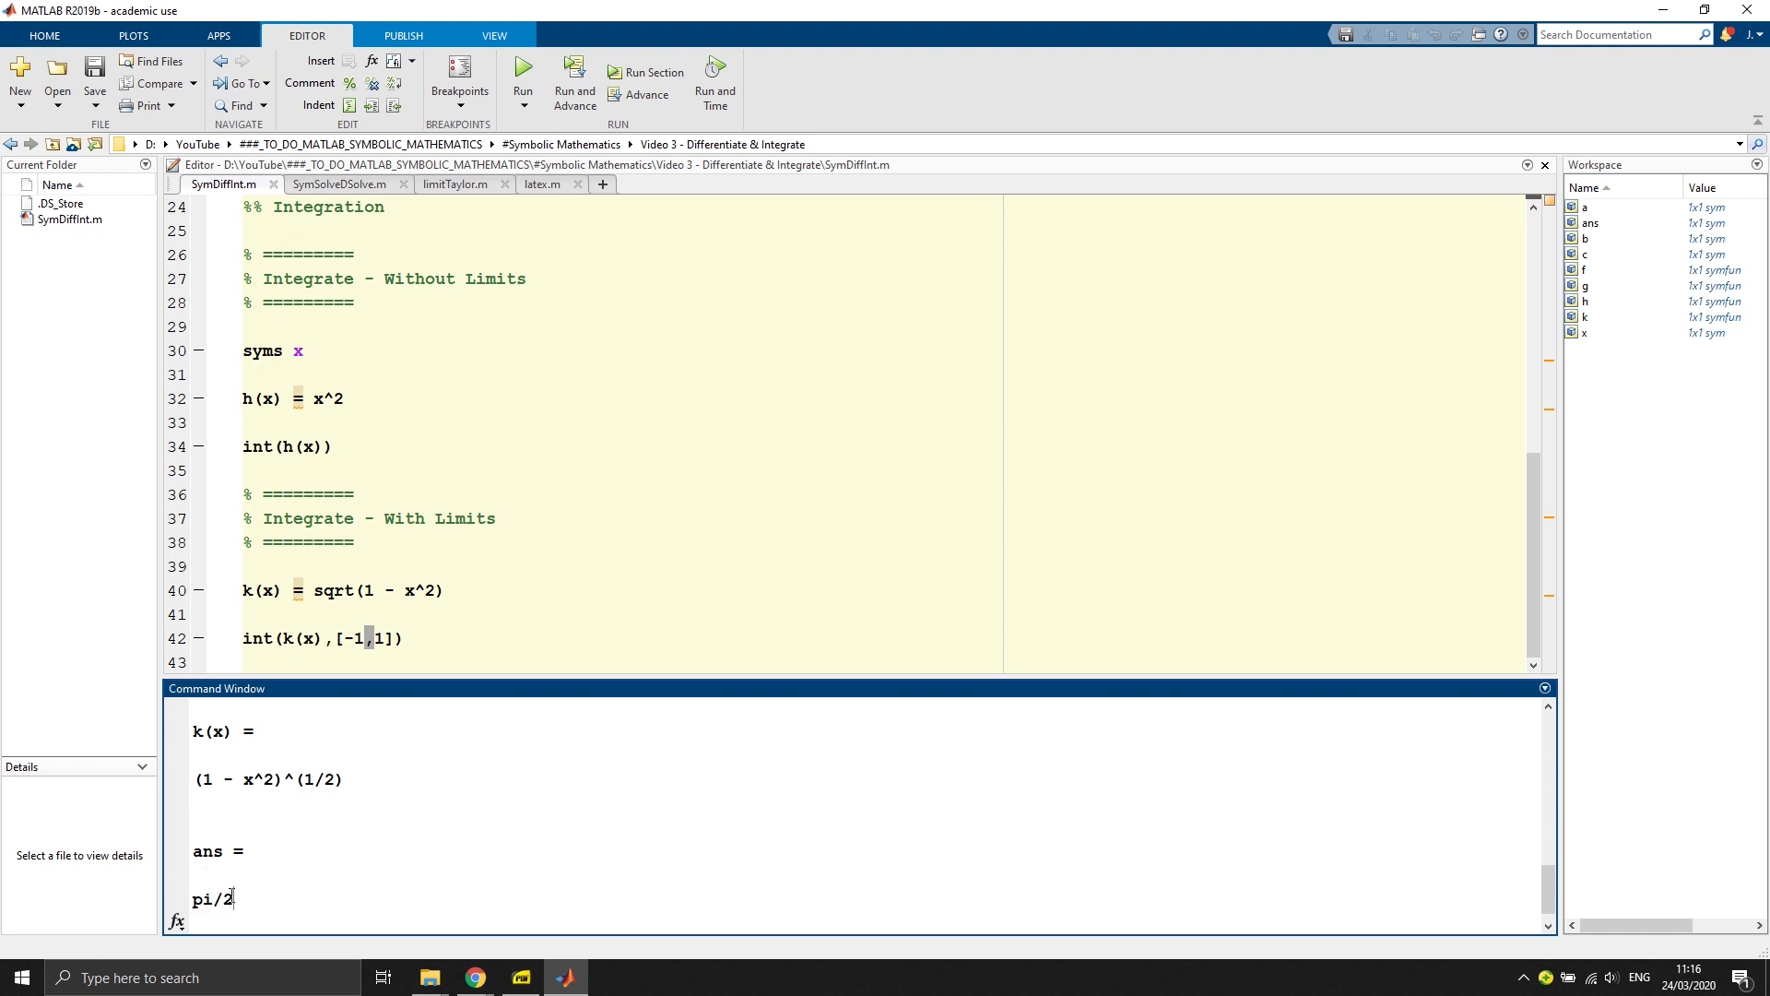
pyautogui.doubleClick(212, 898)
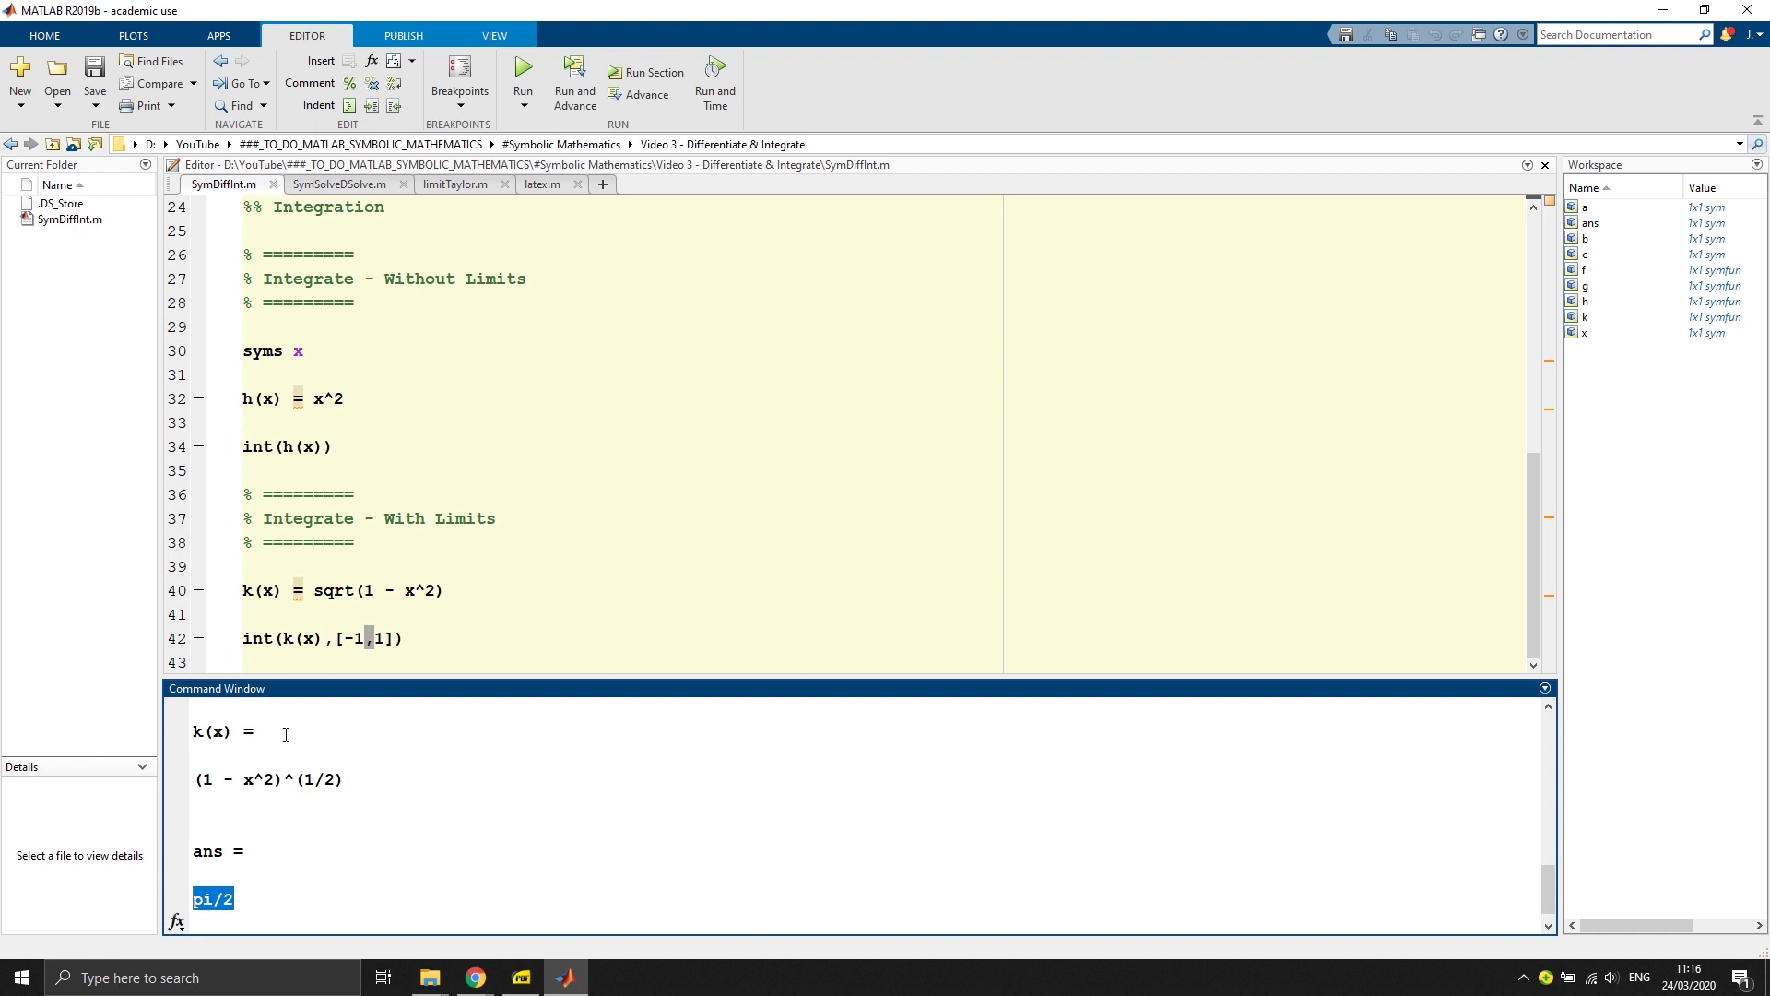
pyautogui.moveTo(466, 445)
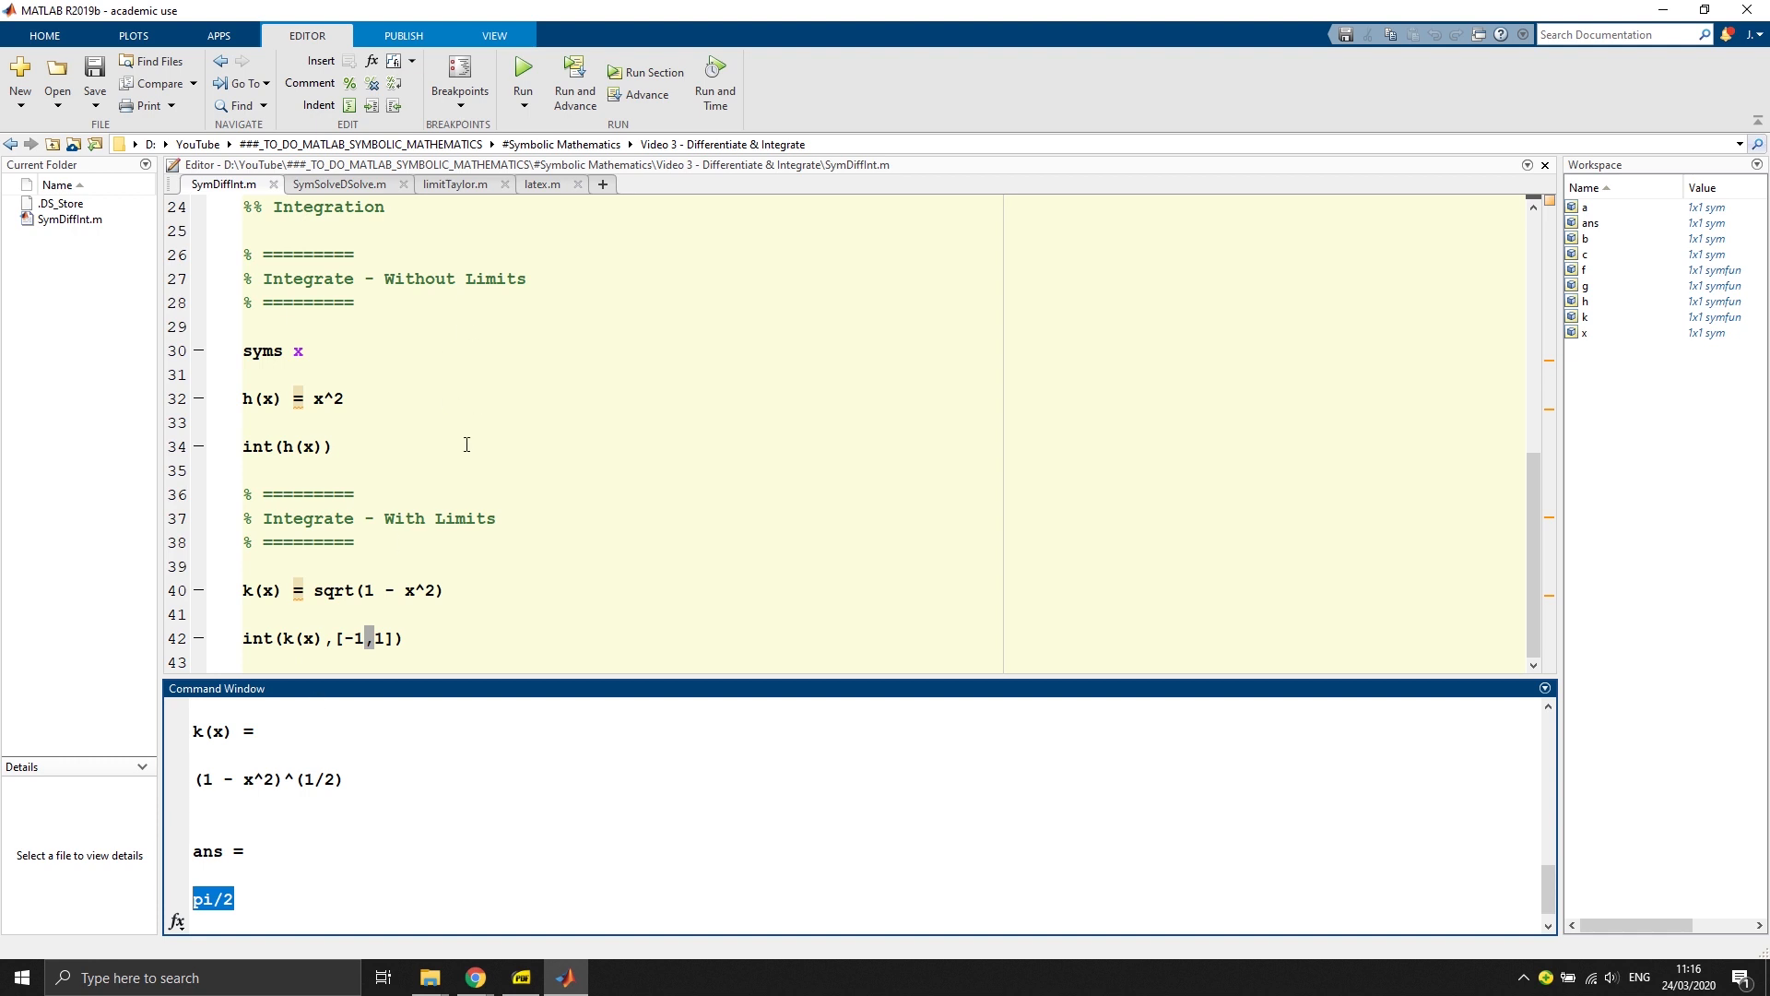
pyautogui.moveTo(579, 501)
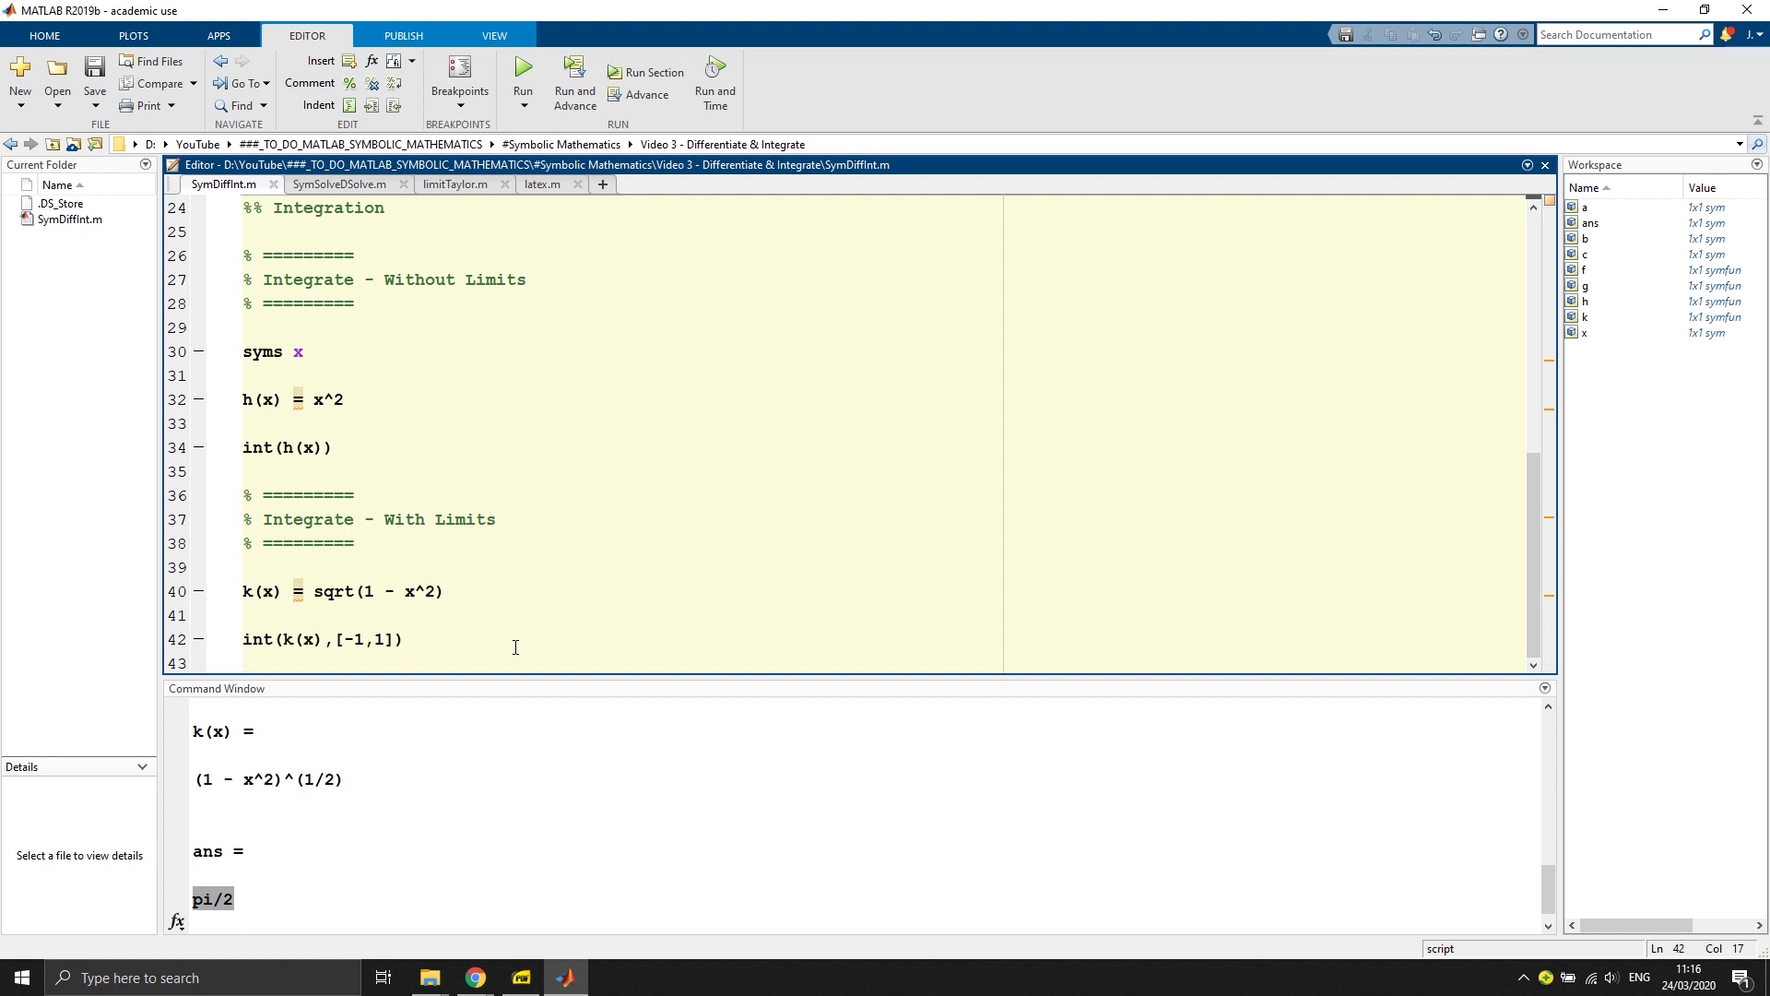
pyautogui.click(404, 639)
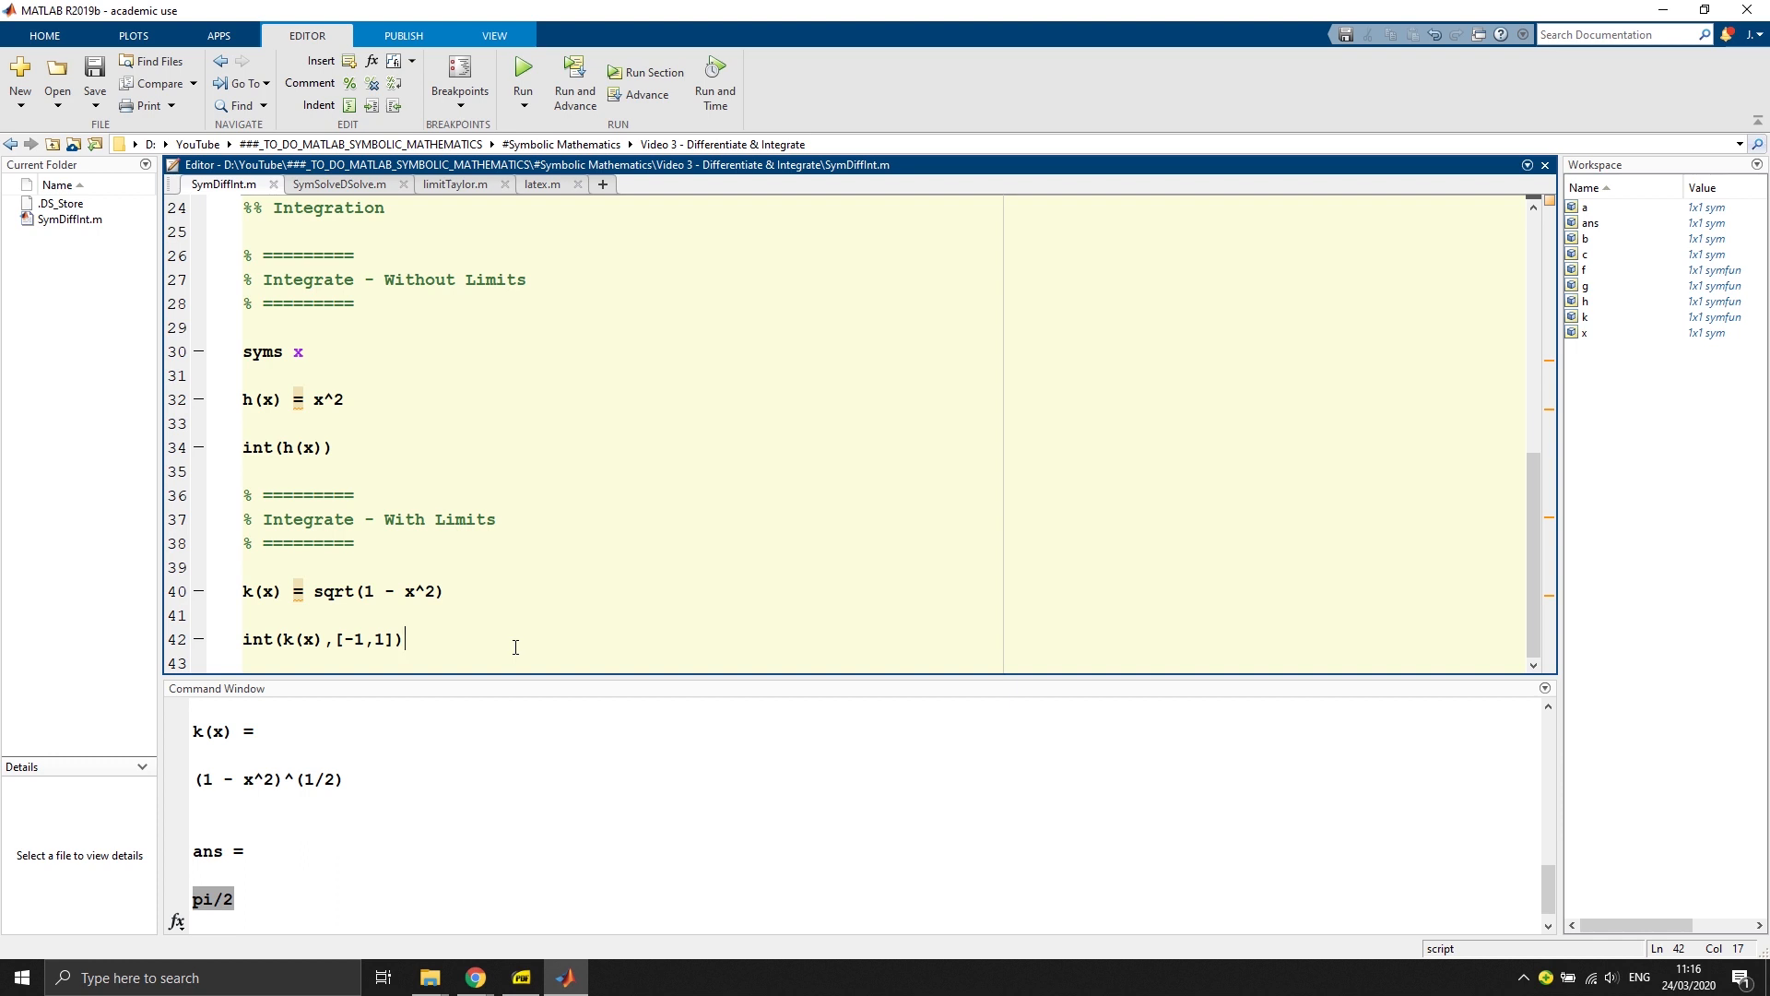